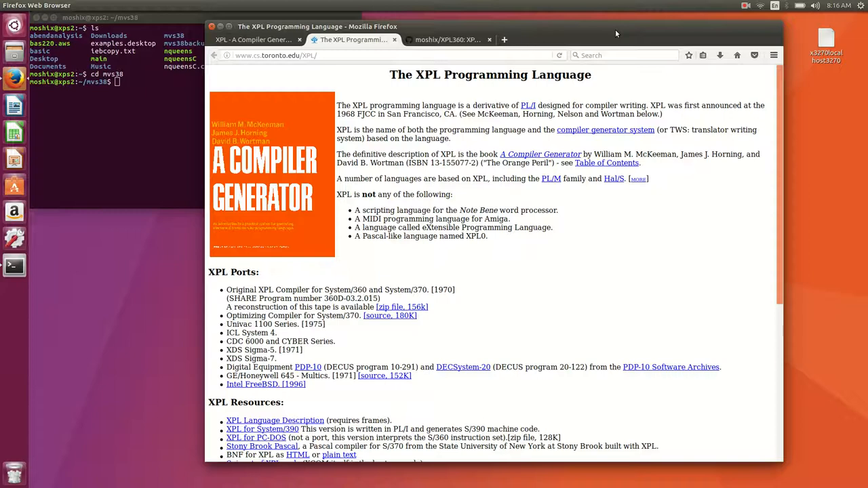
pyautogui.moveTo(390, 77)
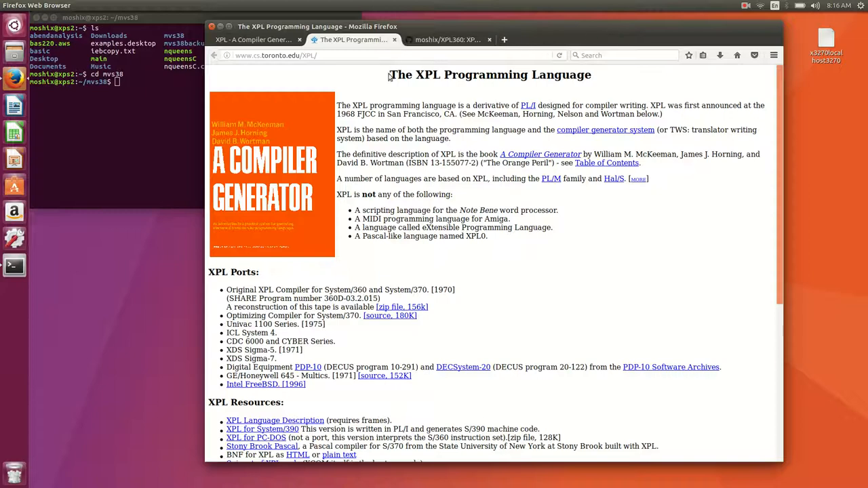
pyautogui.moveTo(598, 75)
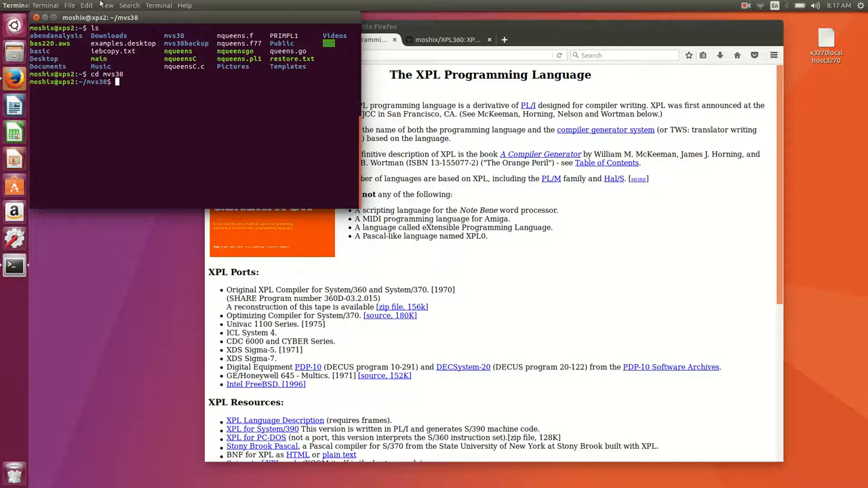
# Give the Unnamed terminal profile a custom Monospace Regular font at size 15.
pyautogui.click(68, 5)
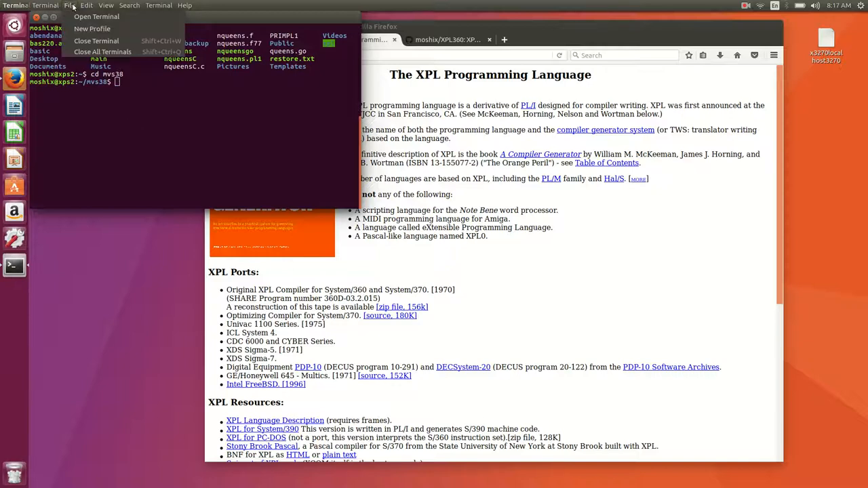
pyautogui.moveTo(92, 28)
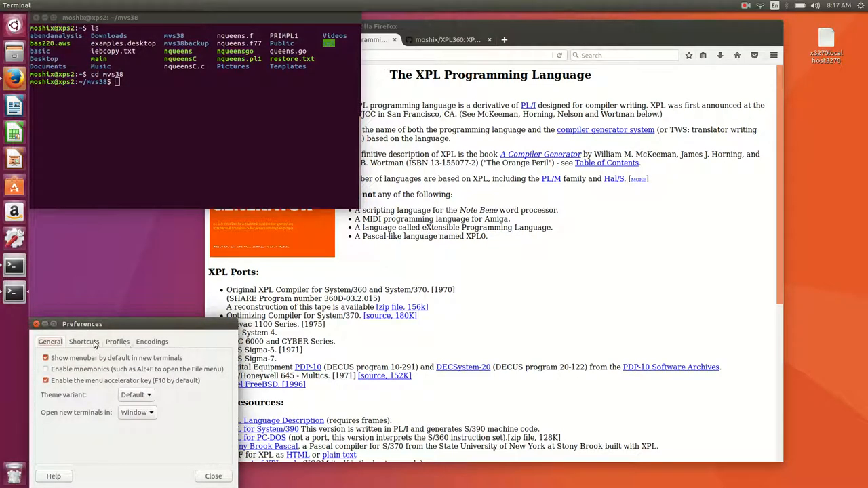
pyautogui.click(116, 342)
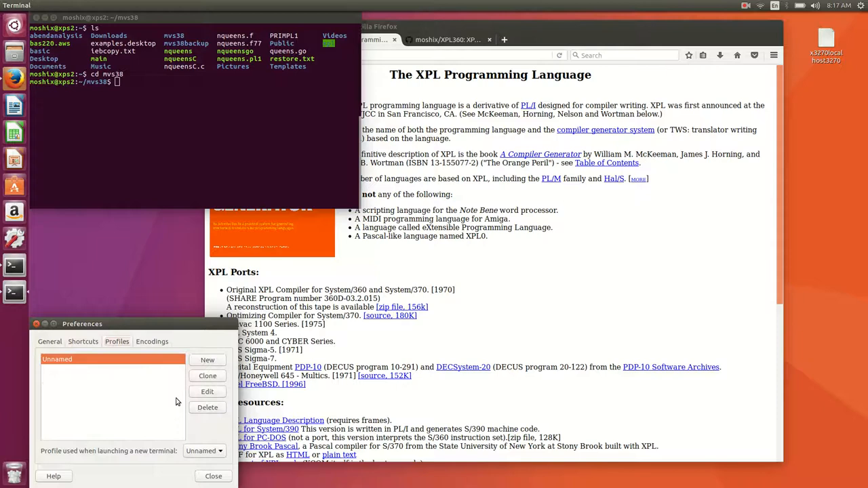
pyautogui.click(207, 391)
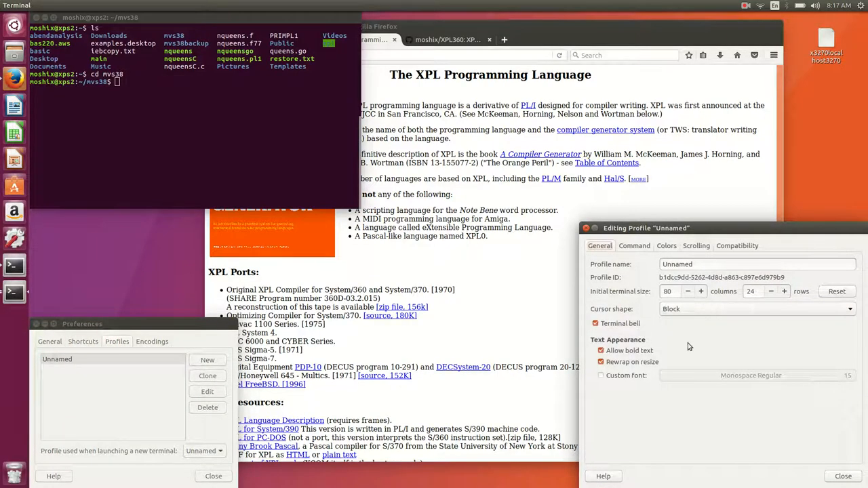
pyautogui.click(600, 375)
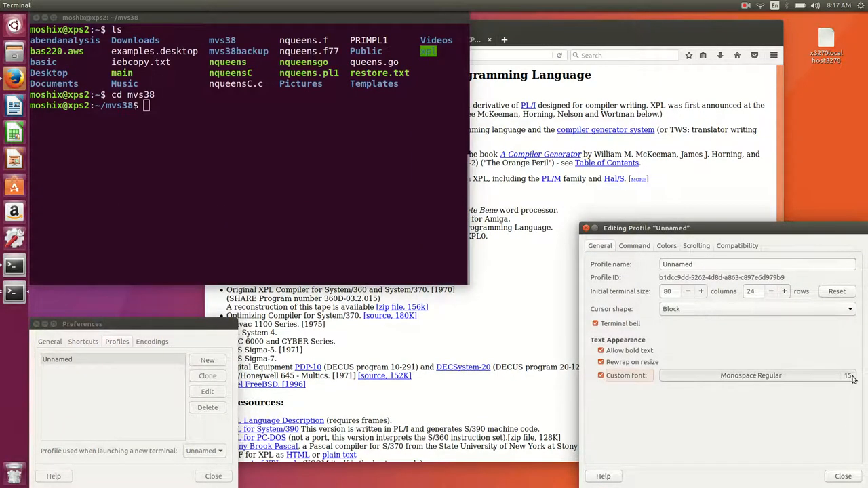
pyautogui.click(751, 375)
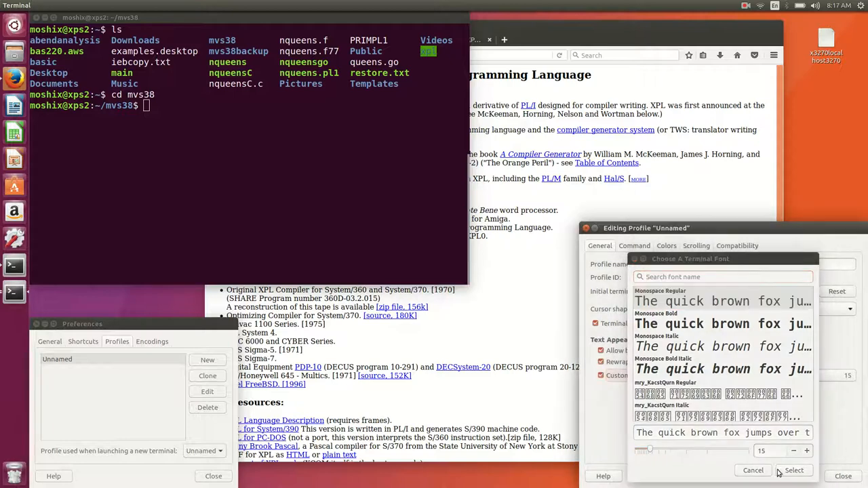
pyautogui.click(753, 470)
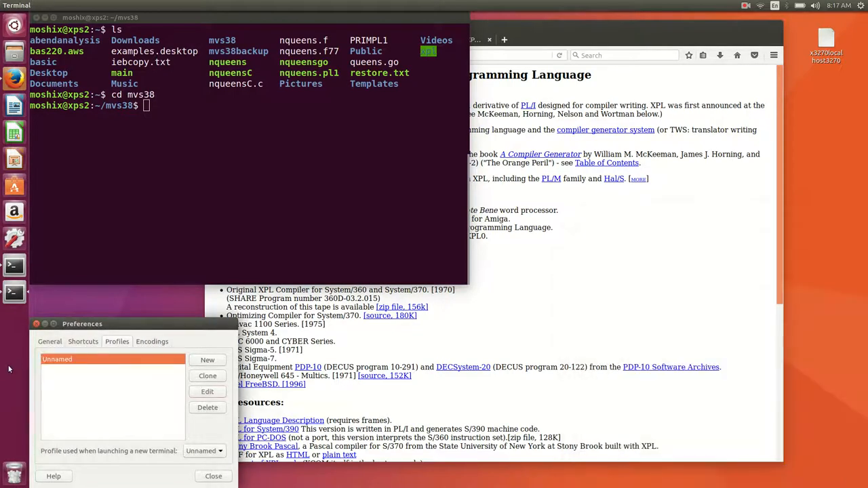
pyautogui.click(213, 476)
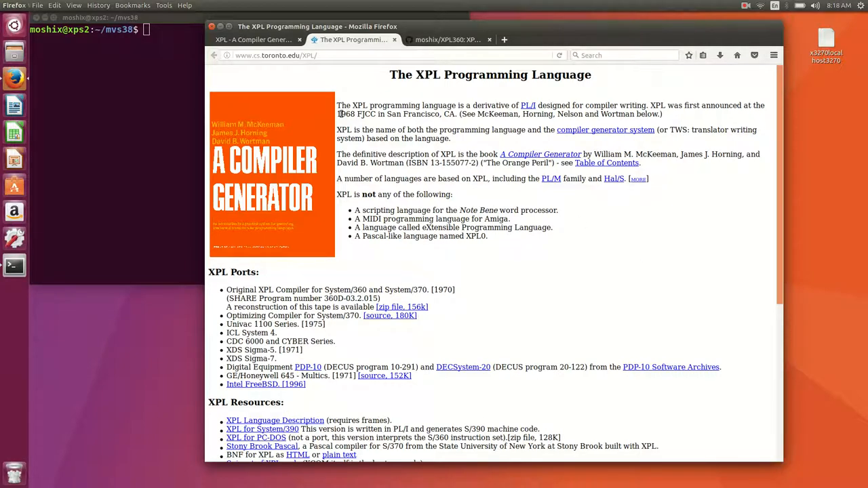
pyautogui.moveTo(431, 126)
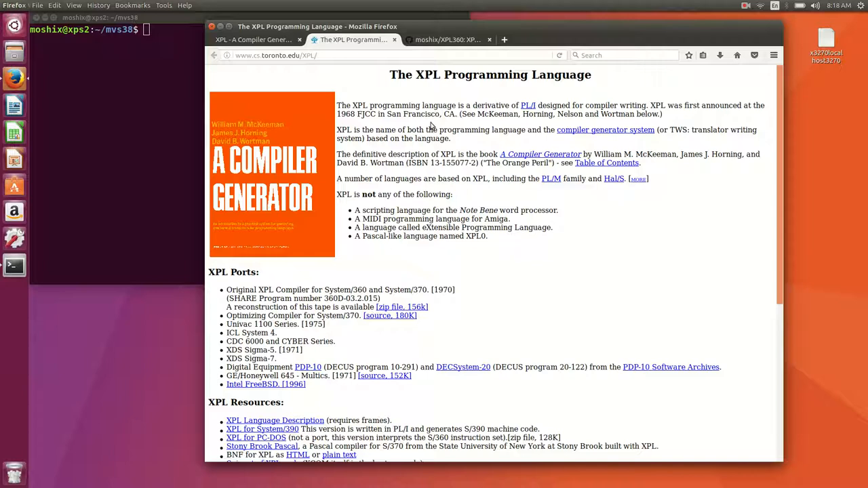
pyautogui.moveTo(702, 257)
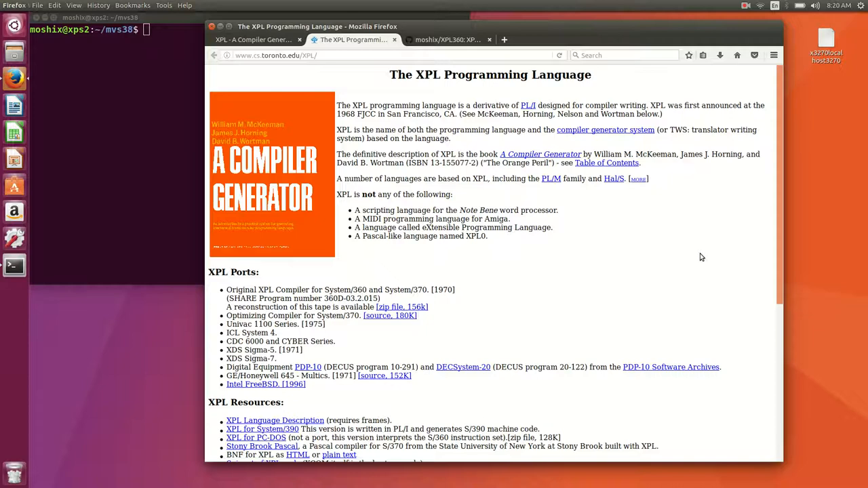
pyautogui.moveTo(242, 289)
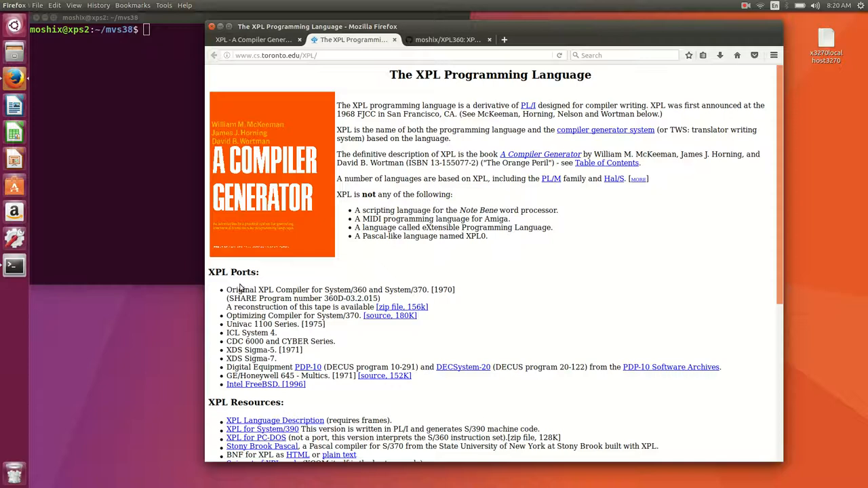
pyautogui.scroll(-3)
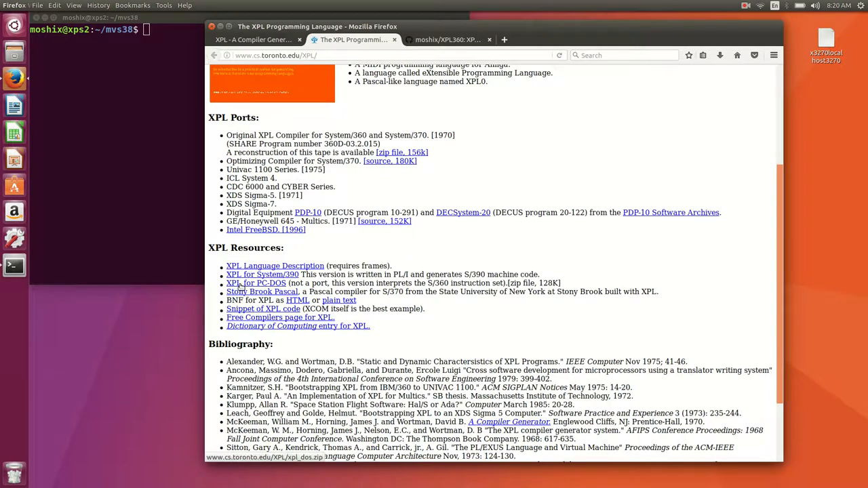
pyautogui.scroll(3)
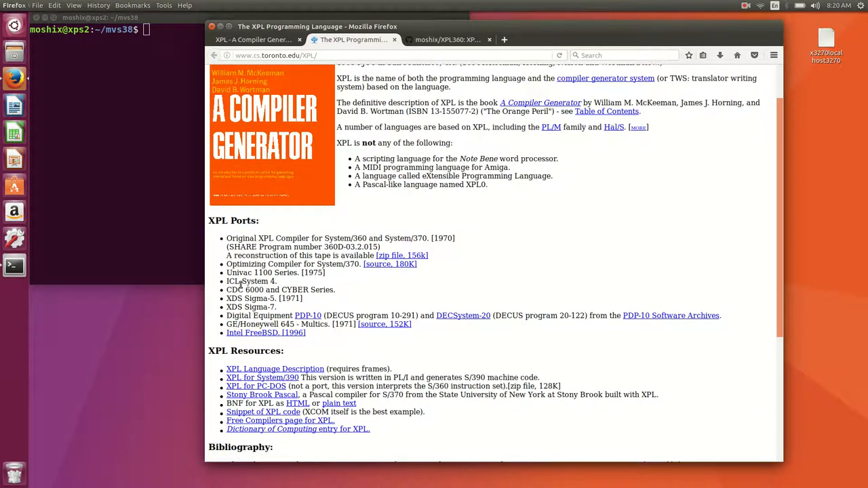
pyautogui.scroll(3)
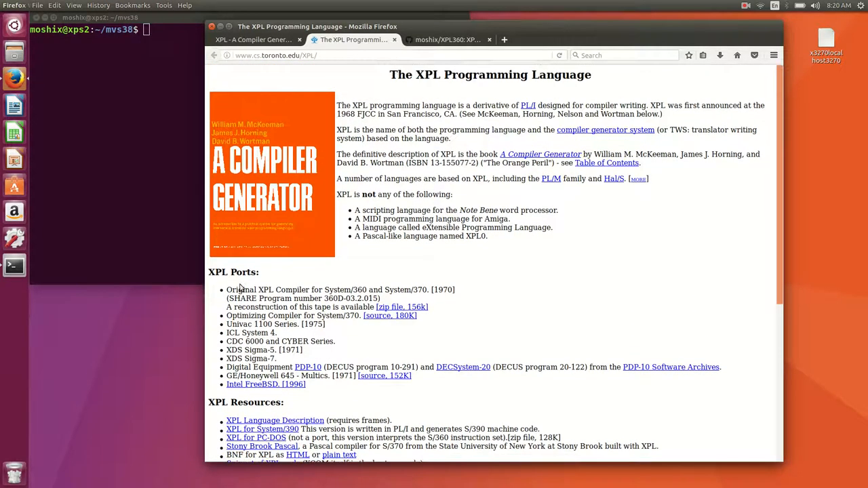
pyautogui.scroll(-3)
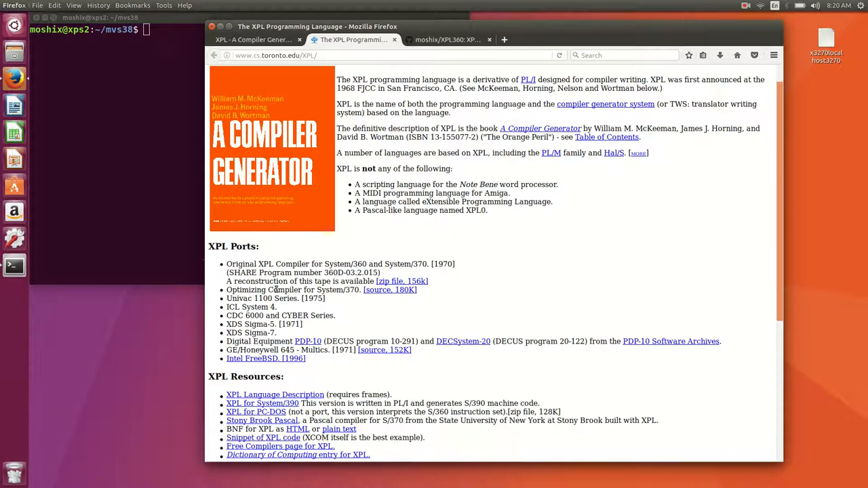
pyautogui.moveTo(588, 199)
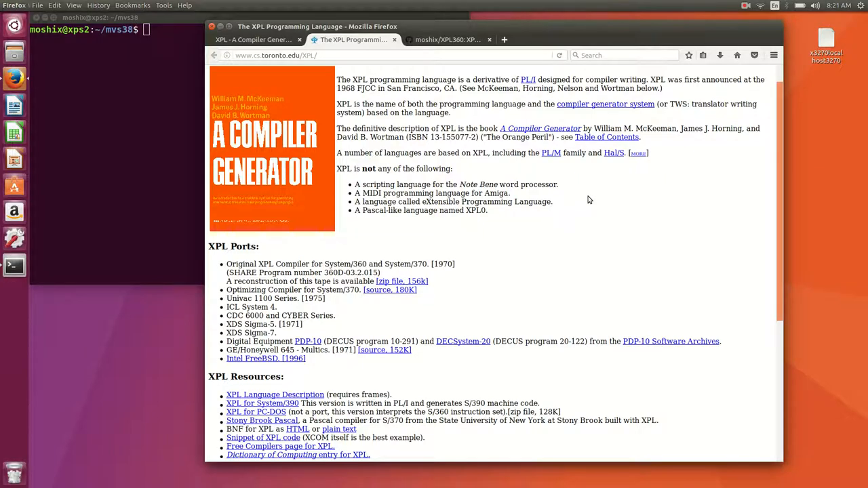
pyautogui.scroll(3)
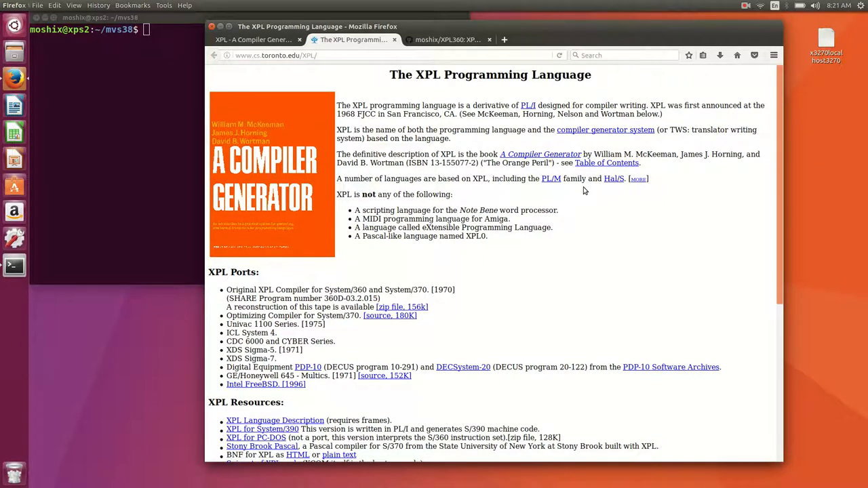
pyautogui.moveTo(673, 233)
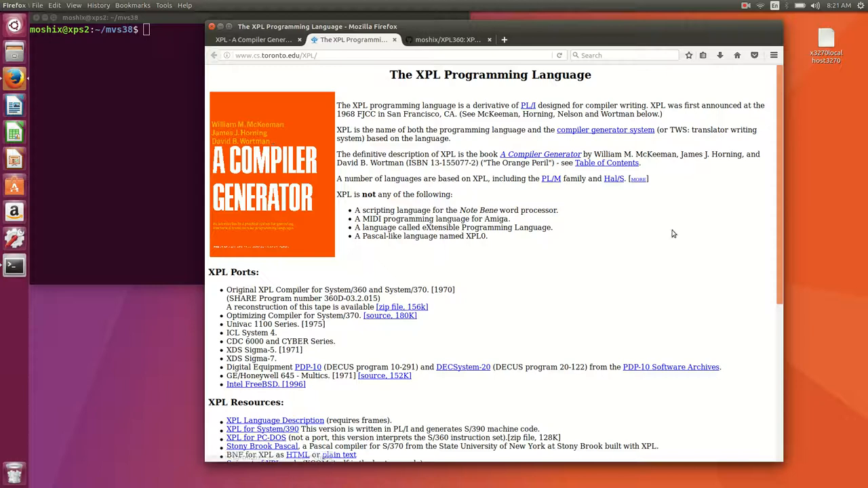
# Open the book's table of contents, then return to the XPL Programming Language page.
pyautogui.click(606, 162)
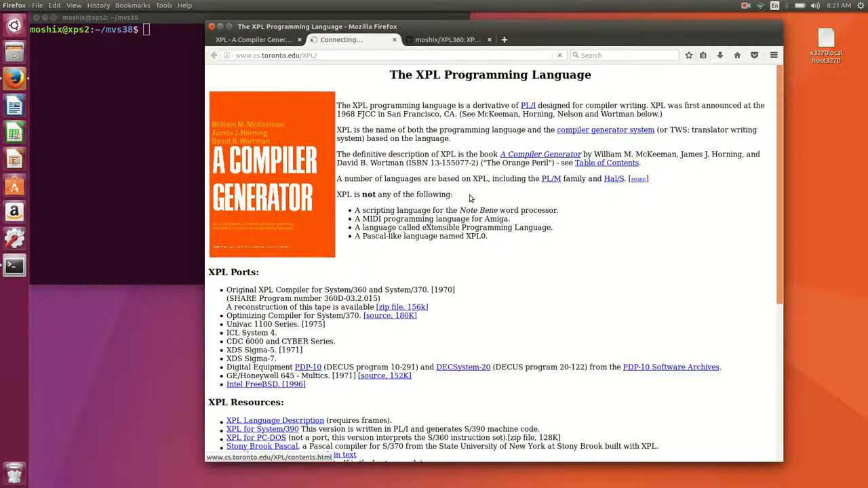
pyautogui.click(607, 163)
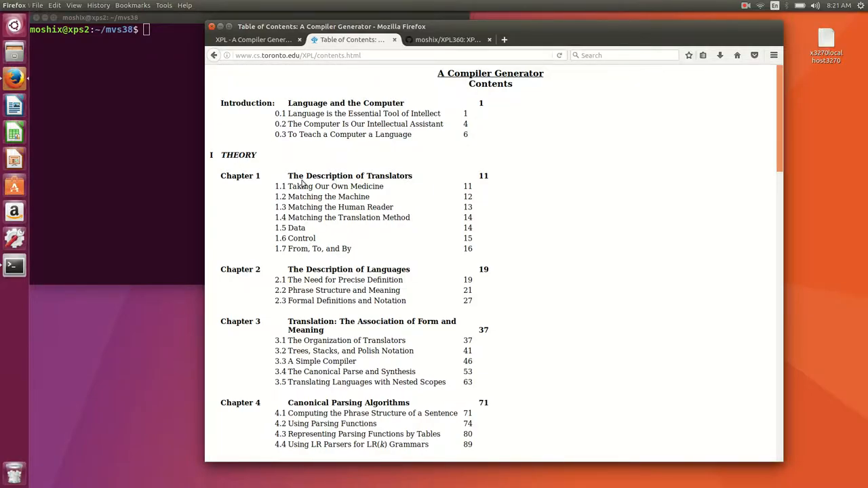
pyautogui.scroll(-3)
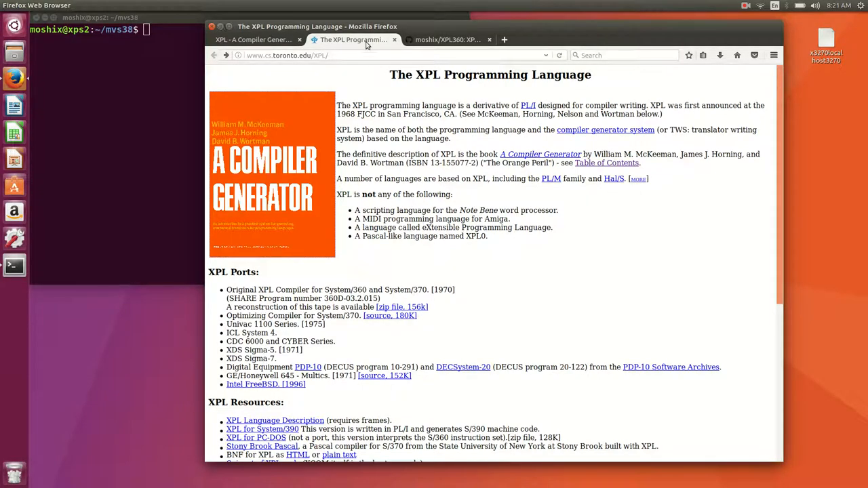
pyautogui.moveTo(352, 40)
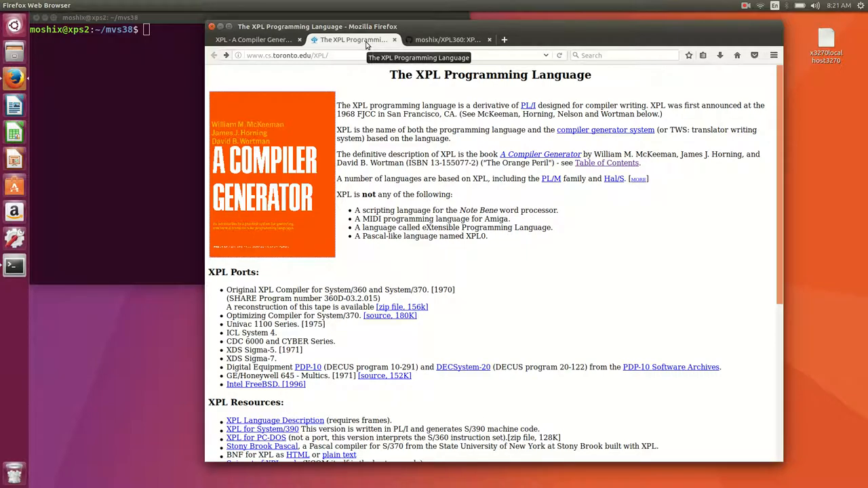
pyautogui.moveTo(445, 39)
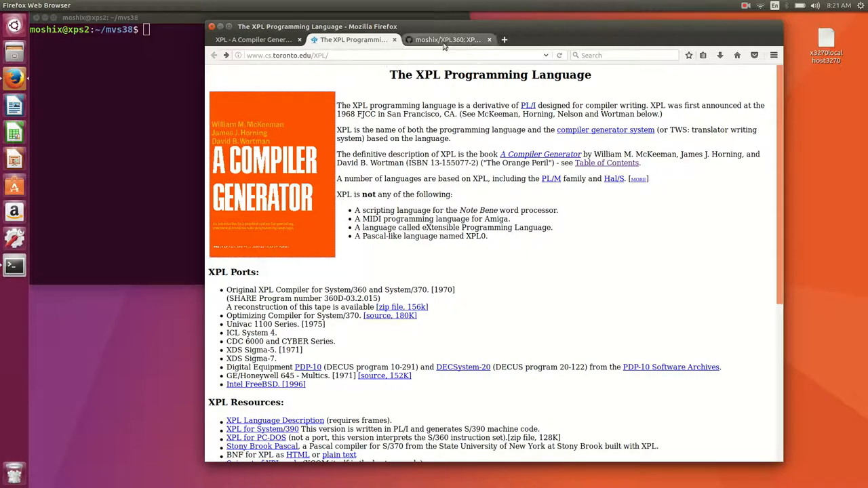
# Show the moshix/XPL360 repository and check its clone URL, then close the dropdown.
pyautogui.click(448, 40)
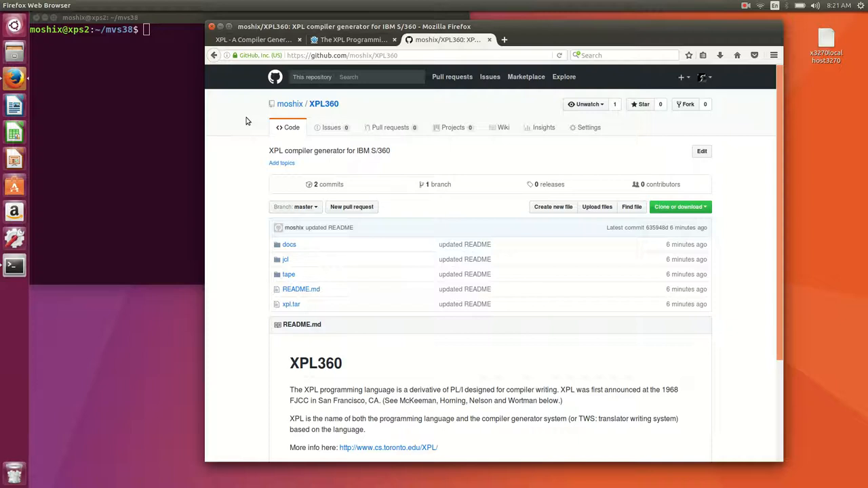
pyautogui.moveTo(335, 115)
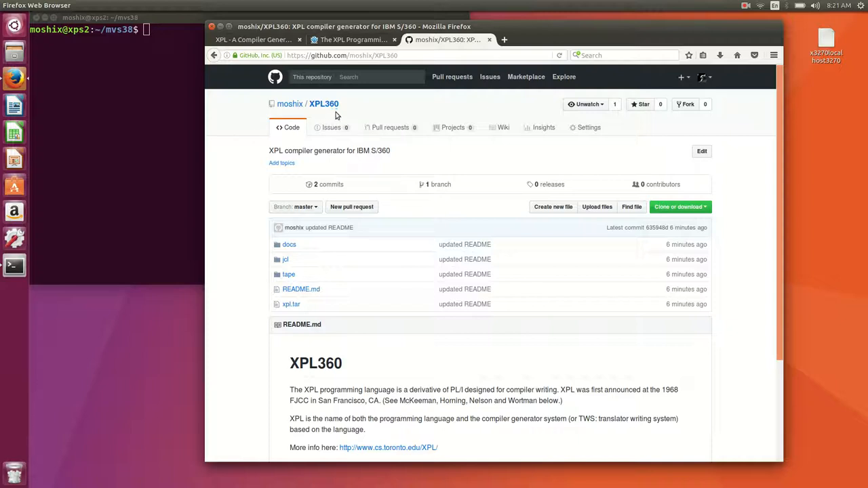
pyautogui.moveTo(225, 270)
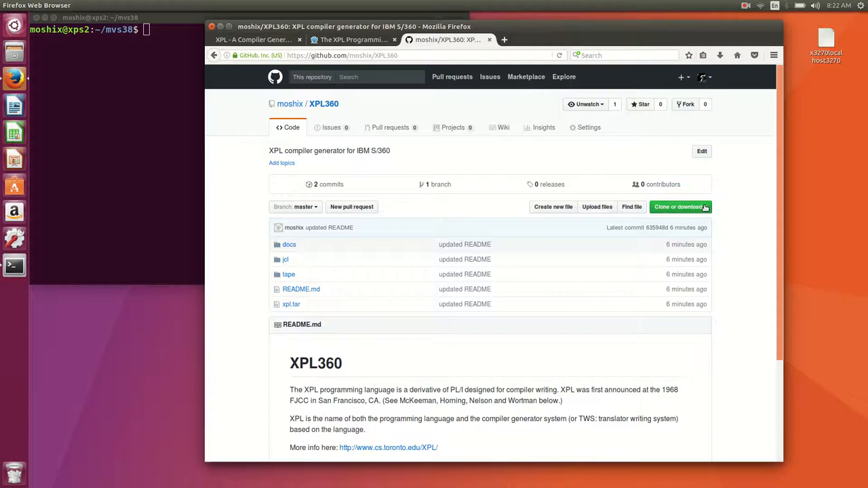
pyautogui.click(679, 207)
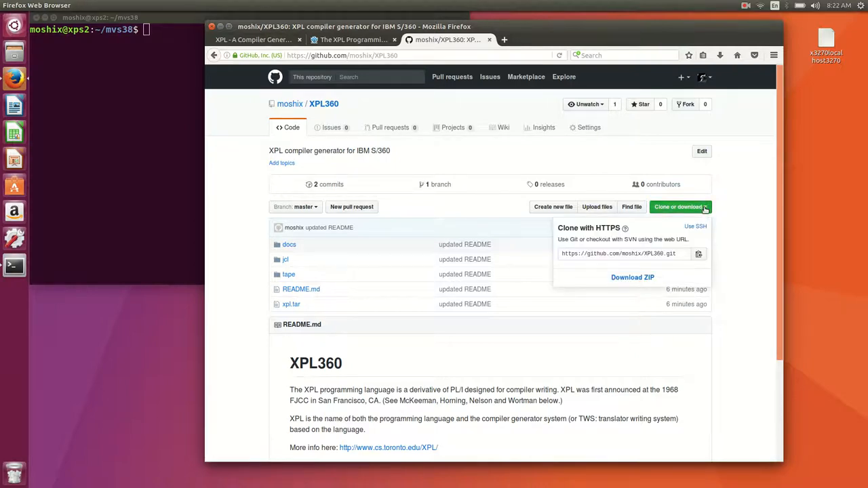
pyautogui.click(249, 194)
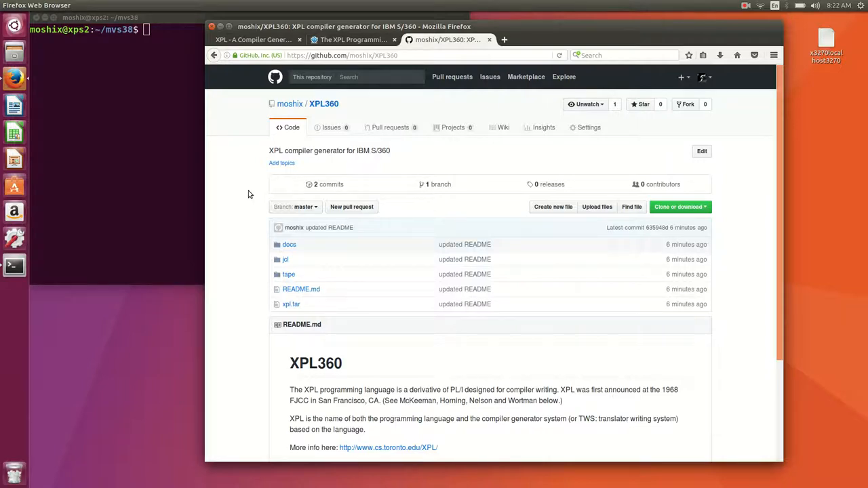
pyautogui.moveTo(221, 31)
pyautogui.write('ls')
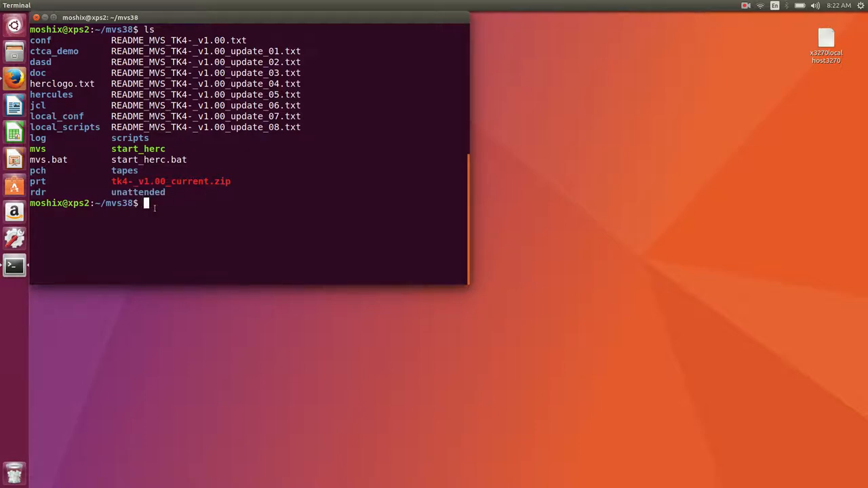
# Start Hercules with ./mvs and launch an x3270 session to the MVS system.
pyautogui.write('./mvs')
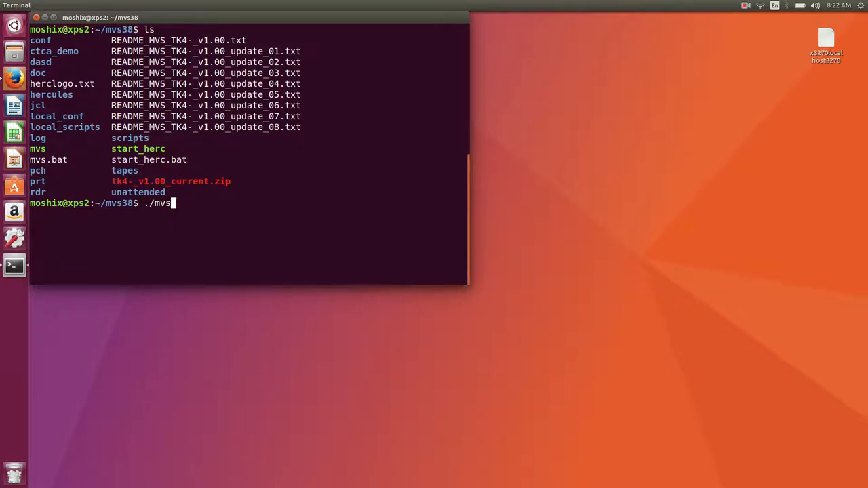
pyautogui.press('Return')
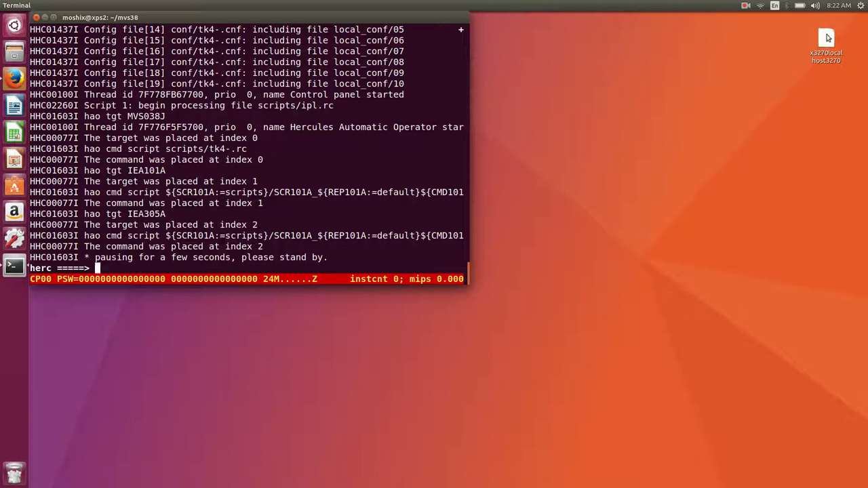
pyautogui.doubleClick(826, 46)
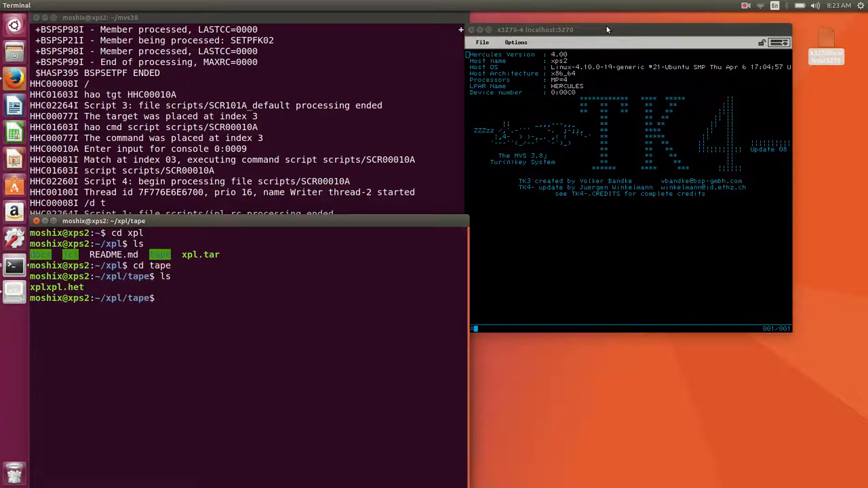
# Move from the xpl/tape folder up to xpl and into the jcl folder.
pyautogui.write('cd')
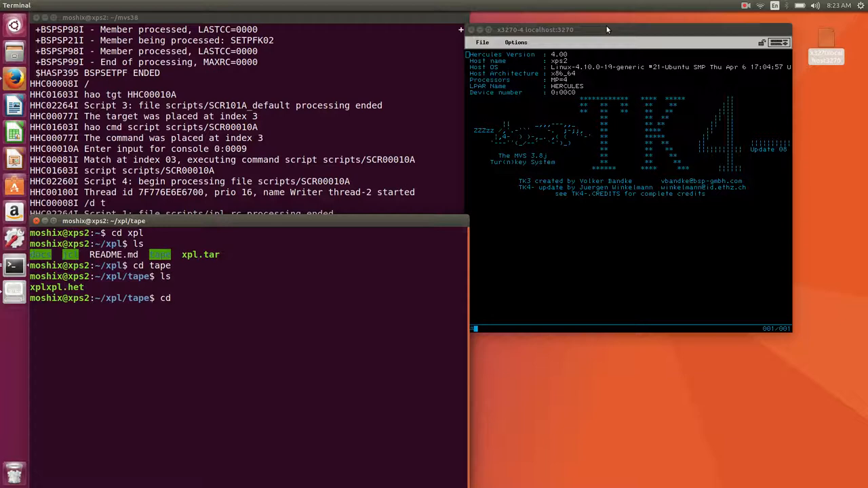
pyautogui.press('Return')
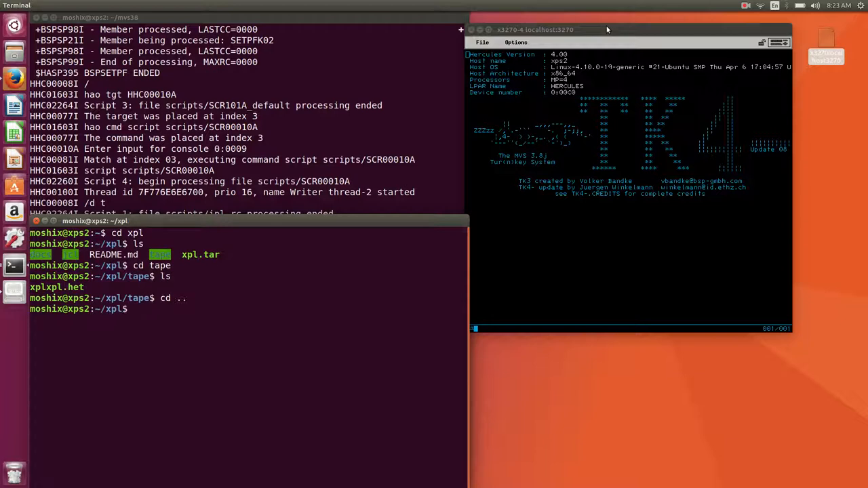
pyautogui.write('cd j')
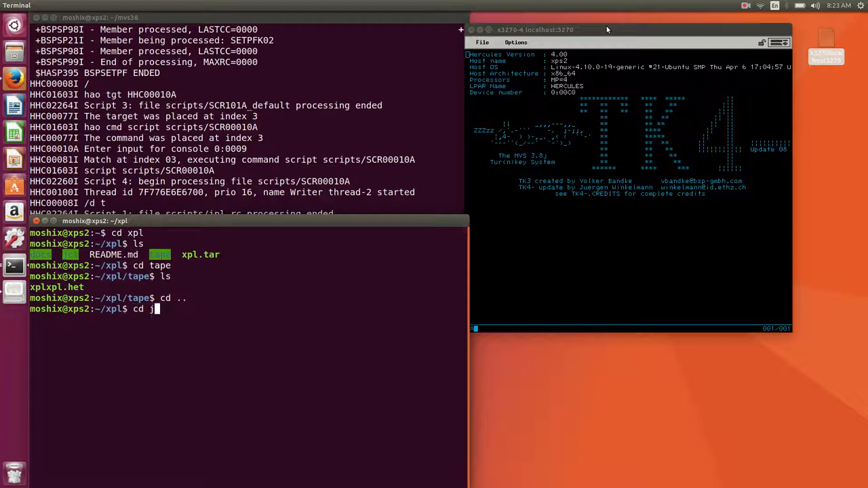
pyautogui.press('Return')
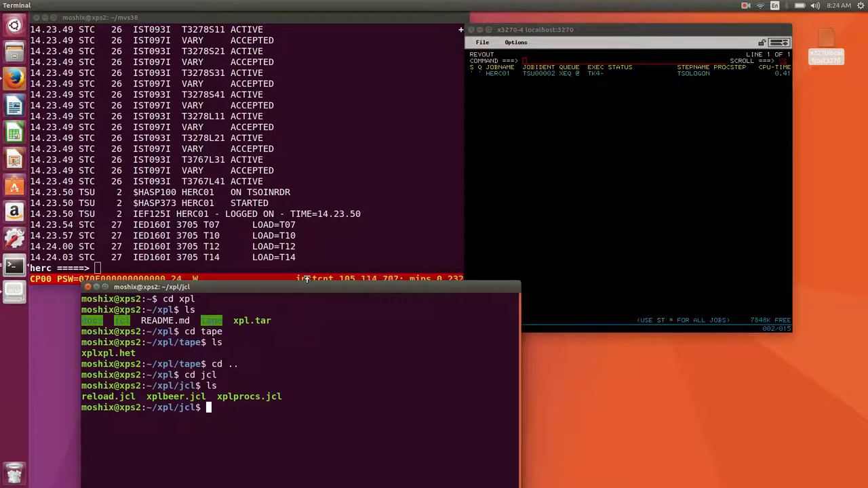
# Open reload.jcl in vi and move along the RESTORE procedure line.
pyautogui.write('vi')
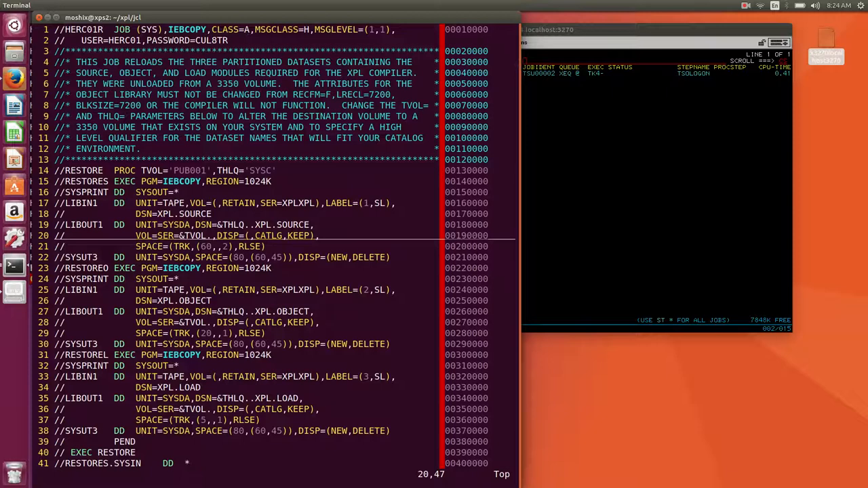
pyautogui.moveTo(219, 246)
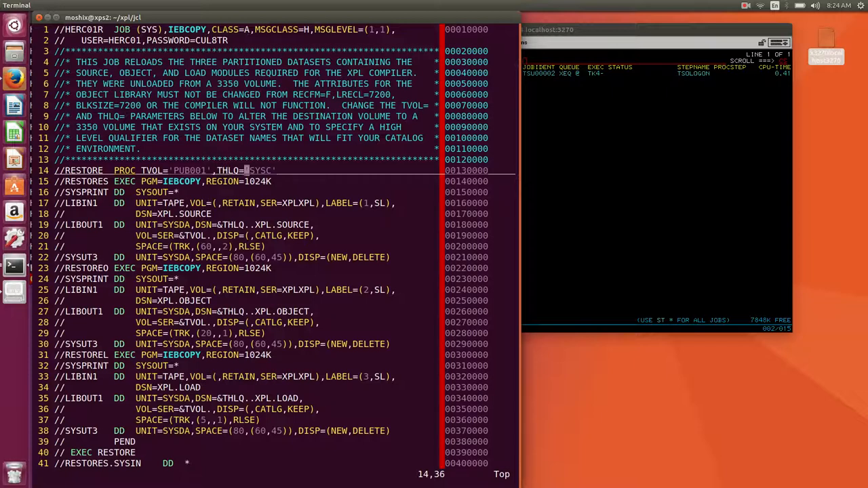
pyautogui.press('Right')
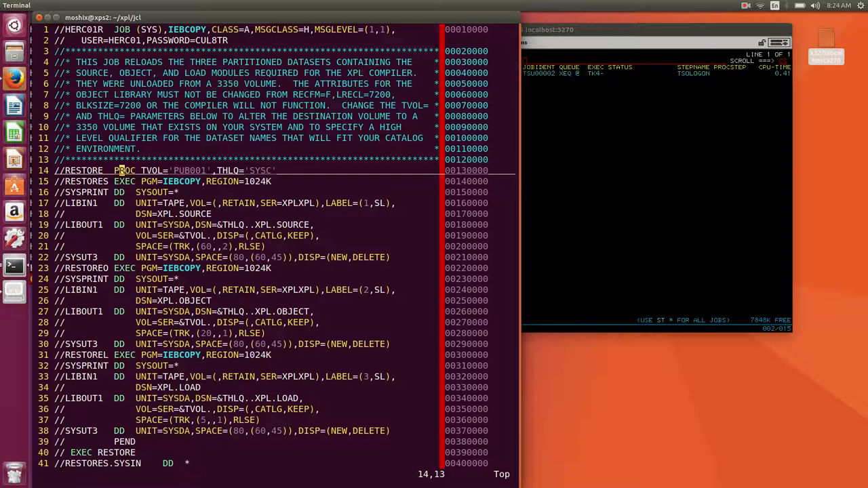
pyautogui.moveTo(158, 170)
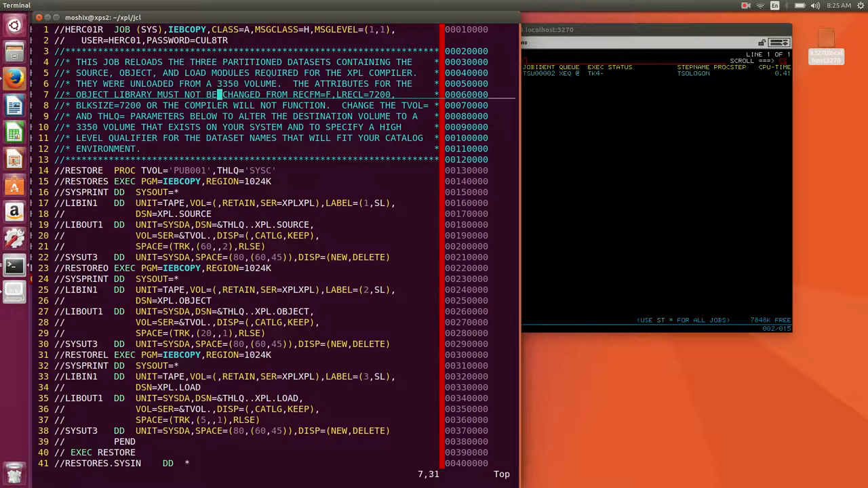
pyautogui.moveTo(376, 95)
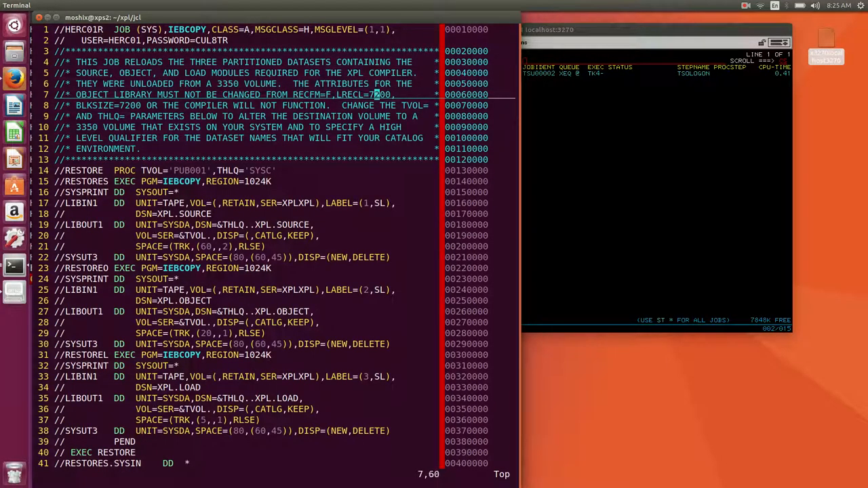
pyautogui.press('Left')
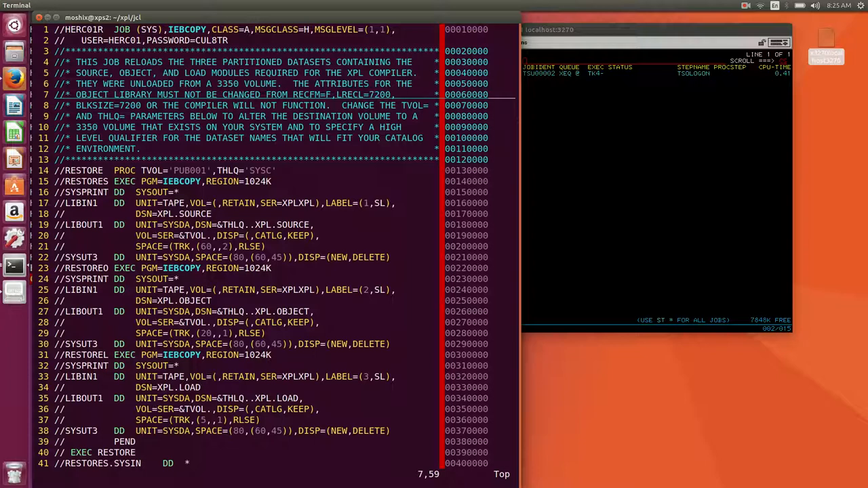
pyautogui.moveTo(316, 94)
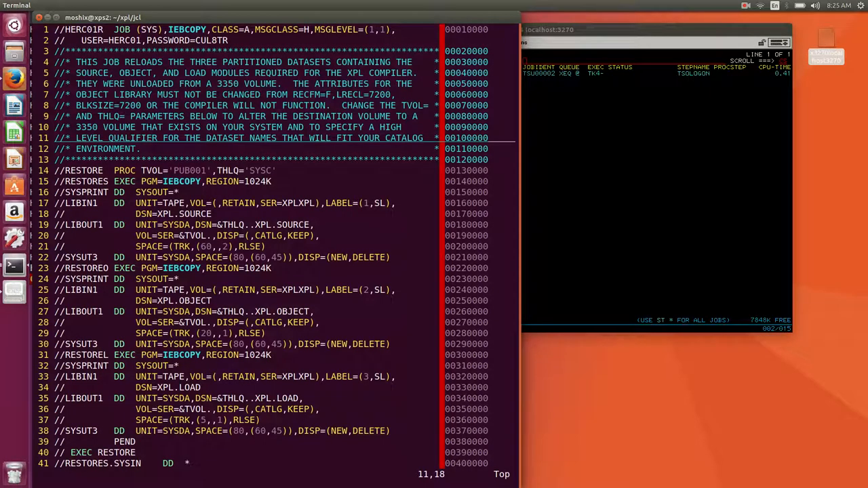
pyautogui.press('Left')
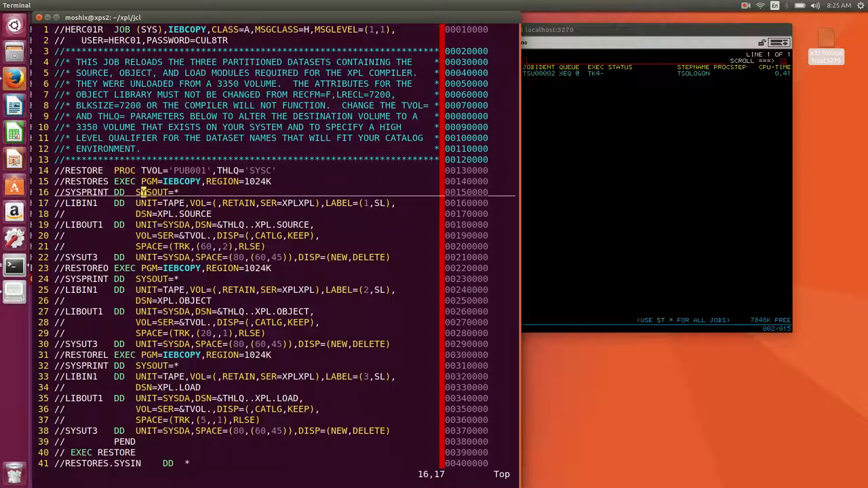
pyautogui.scroll(-3)
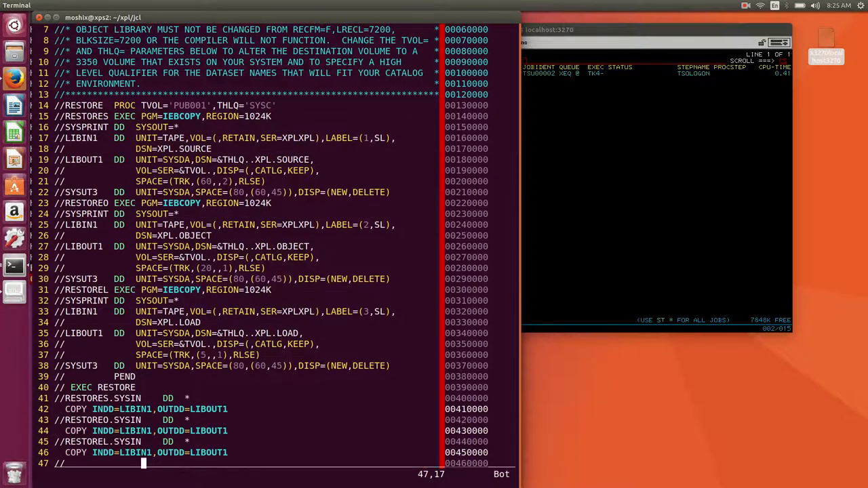
pyautogui.press('Escape')
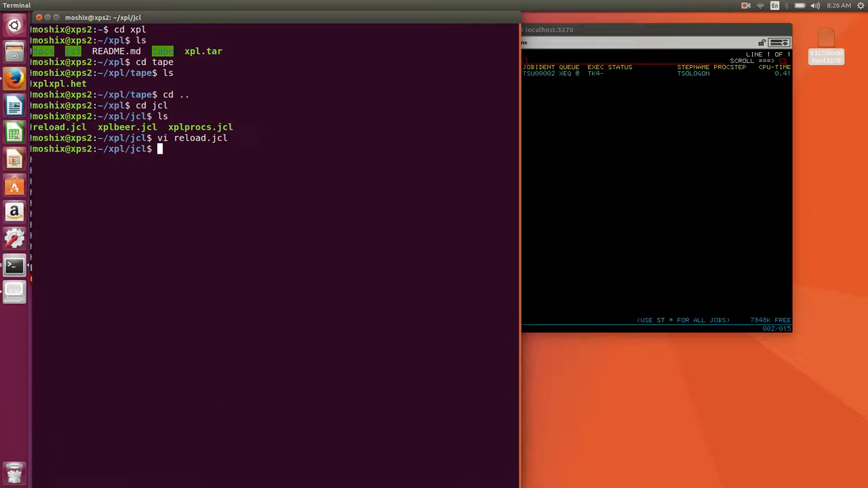
pyautogui.moveTo(287, 15)
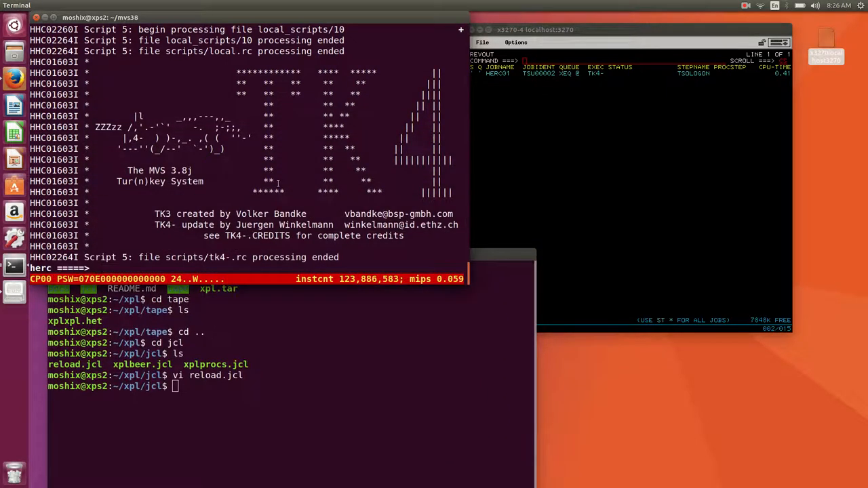
# Type a devinit 00c command for /h/jcl/reload.jcl at the Hercules console, then clear it.
pyautogui.write('devin')
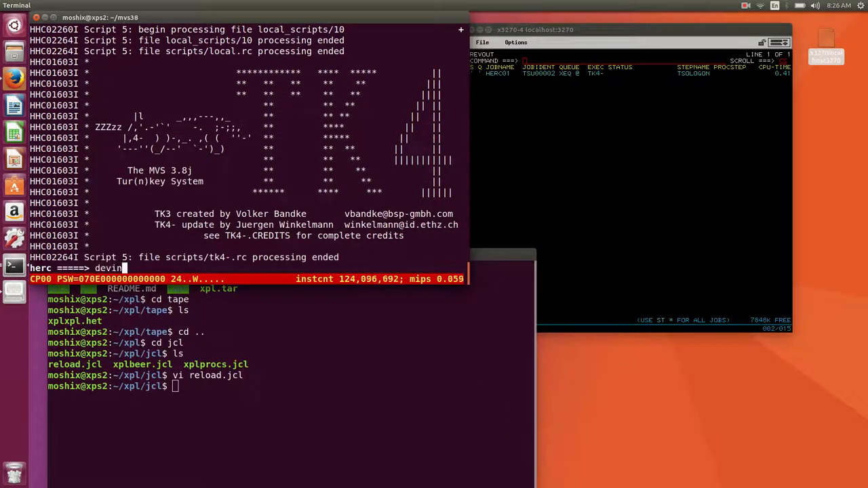
pyautogui.write('it 00')
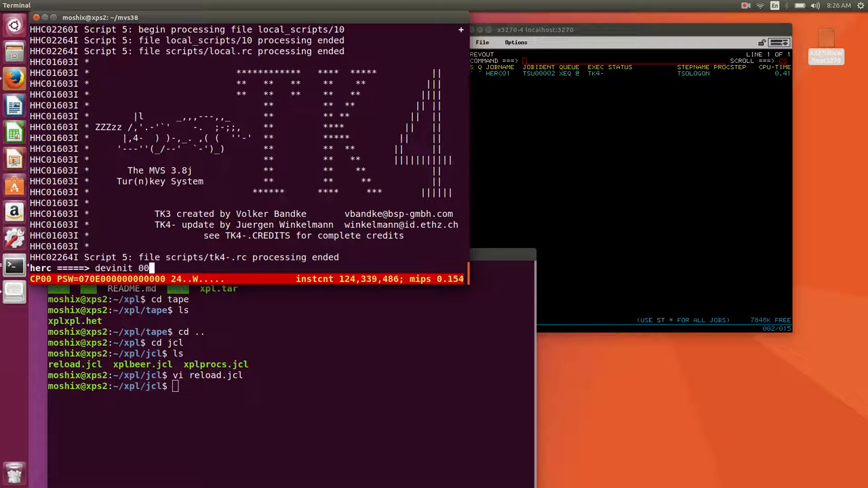
pyautogui.write('c /home/moshix/xpl')
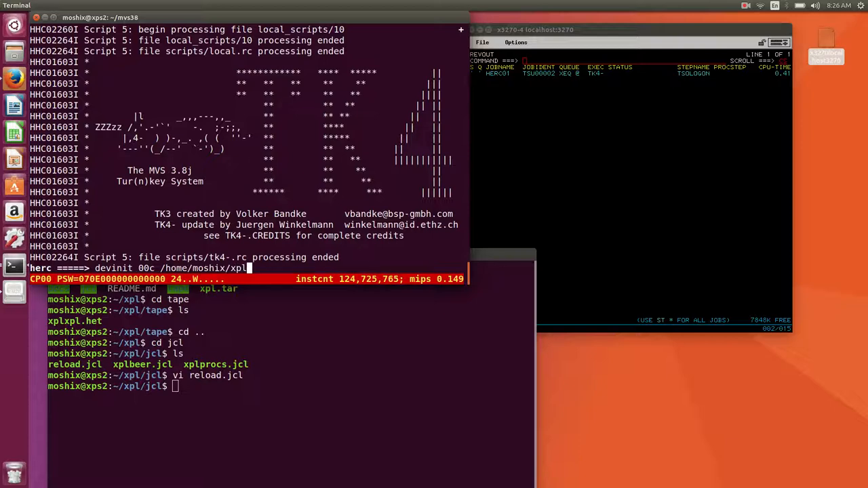
pyautogui.write('/jcl/reload.jc')
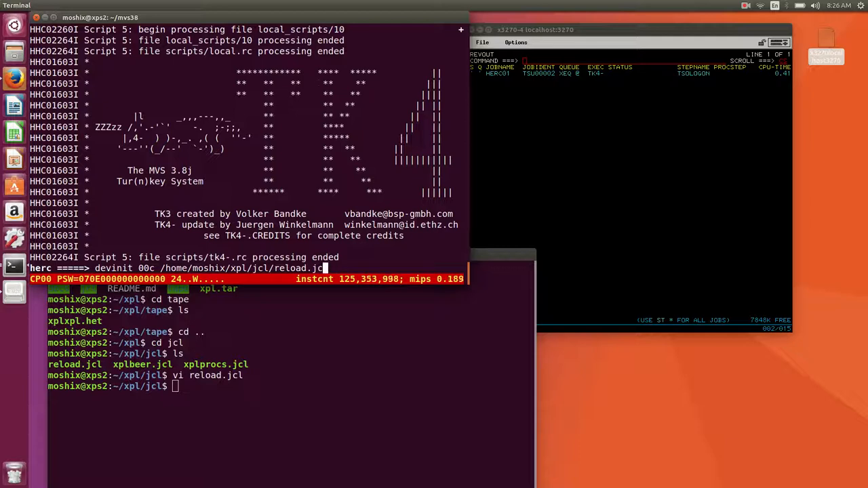
pyautogui.press('Return')
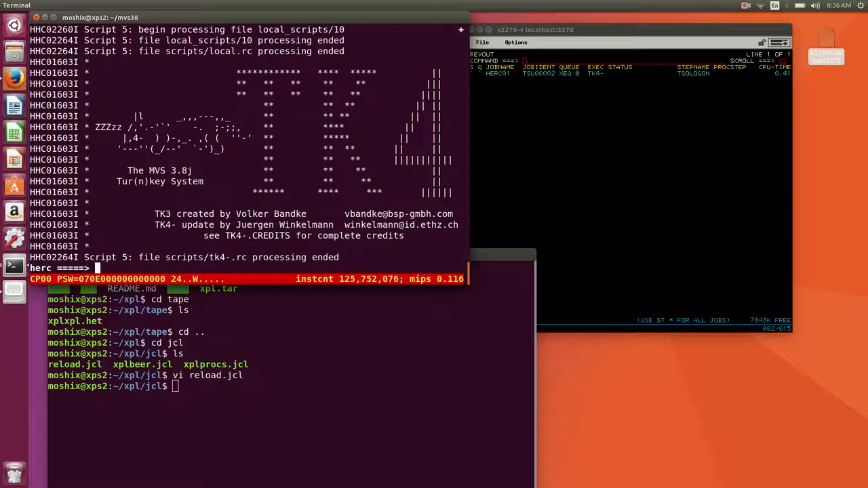
# Attach tape drive 480 to /home/moshix/xpl/tape/xplxpl.het.
pyautogui.write('attach')
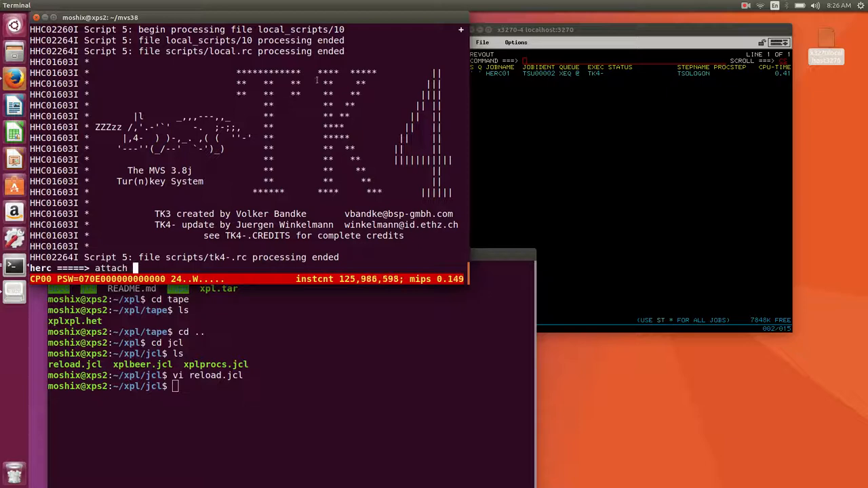
pyautogui.write('480')
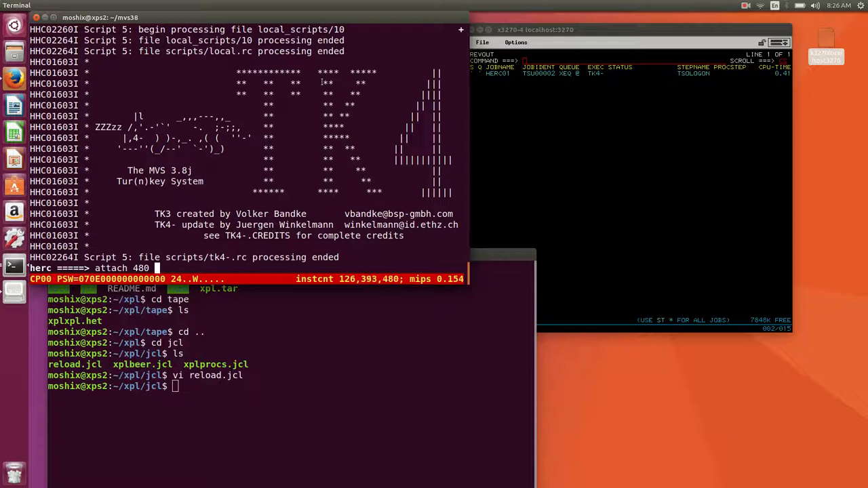
pyautogui.write('/home')
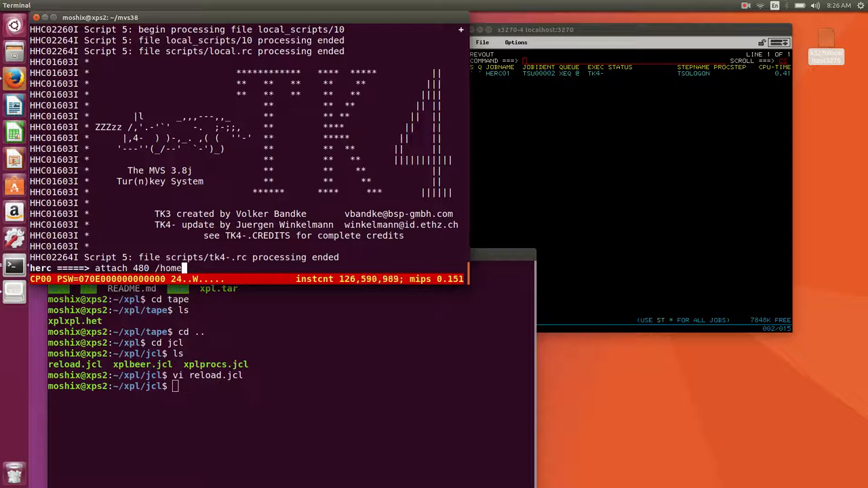
pyautogui.write('moshix')
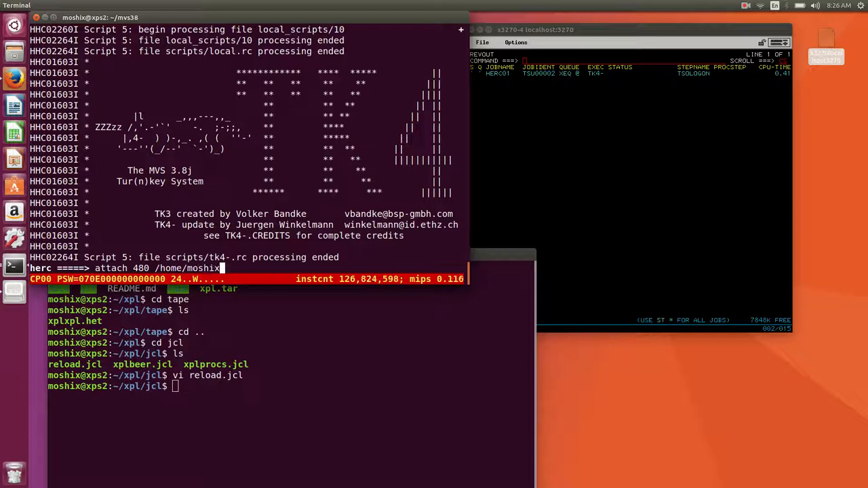
pyautogui.write('xpl/')
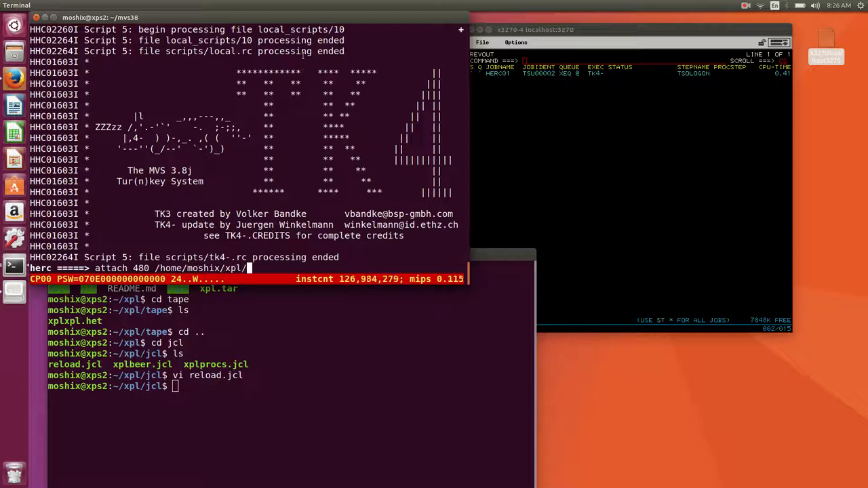
pyautogui.write('tape/xplxpl.het')
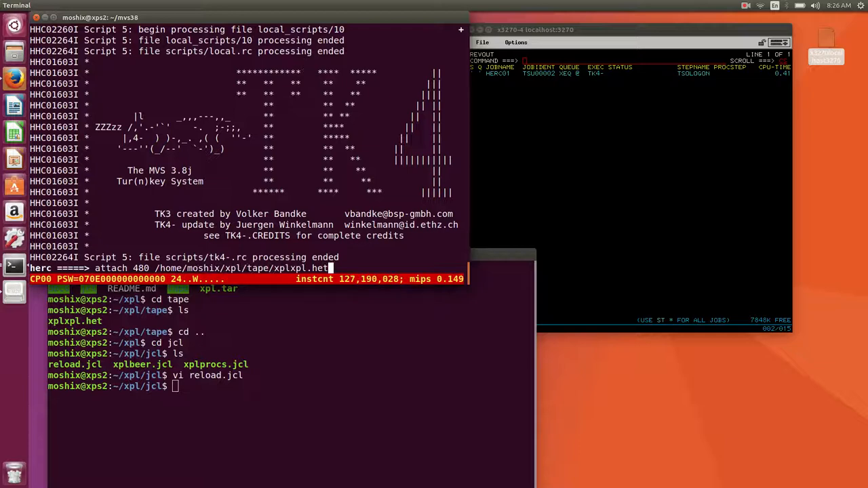
pyautogui.press('Return')
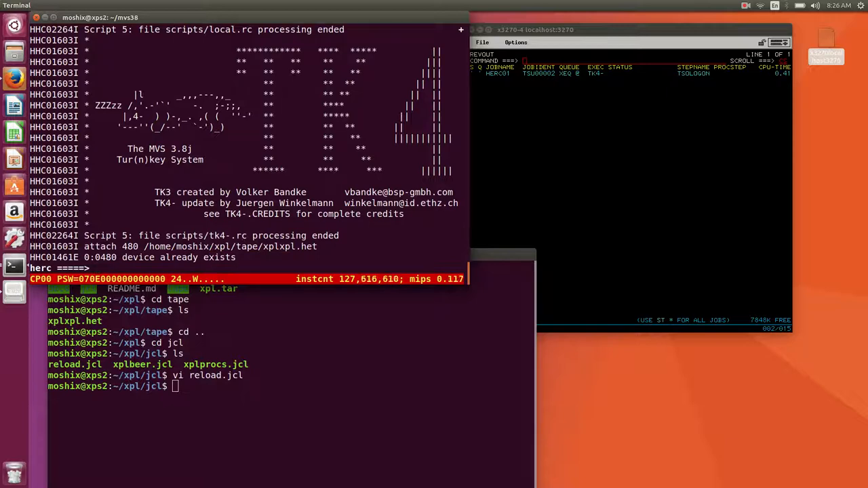
# Initialize drive 480 with the xplxpl.het tape path using devinit.
pyautogui.write('attach 480 /home/moshix/xpl/tape/xplxpl.het')
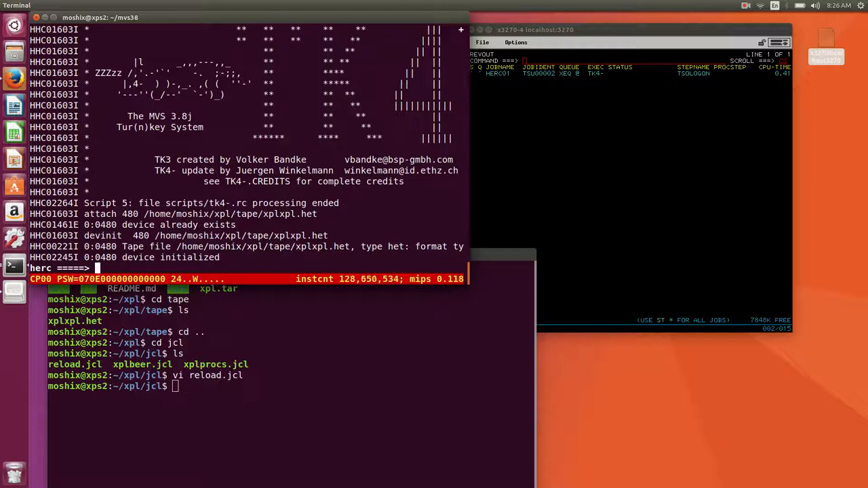
pyautogui.write('devinit 480 /home/moshix/xpl')
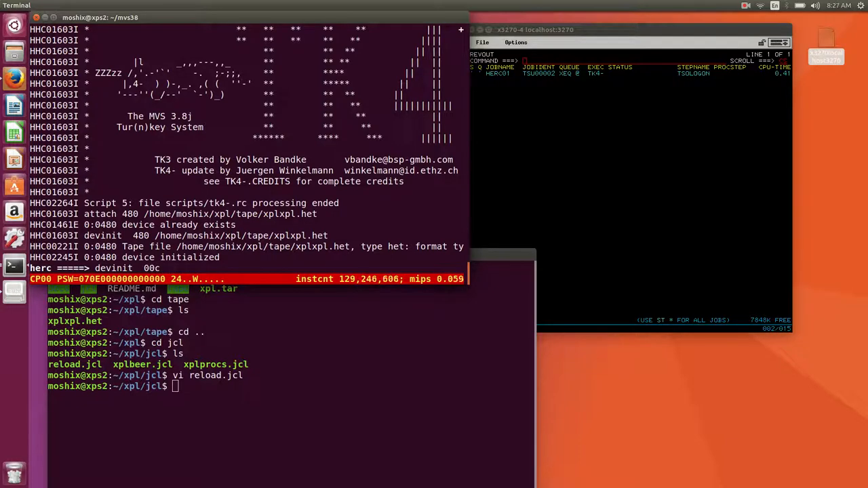
pyautogui.write('/home/moshix/xpl/jcl.')
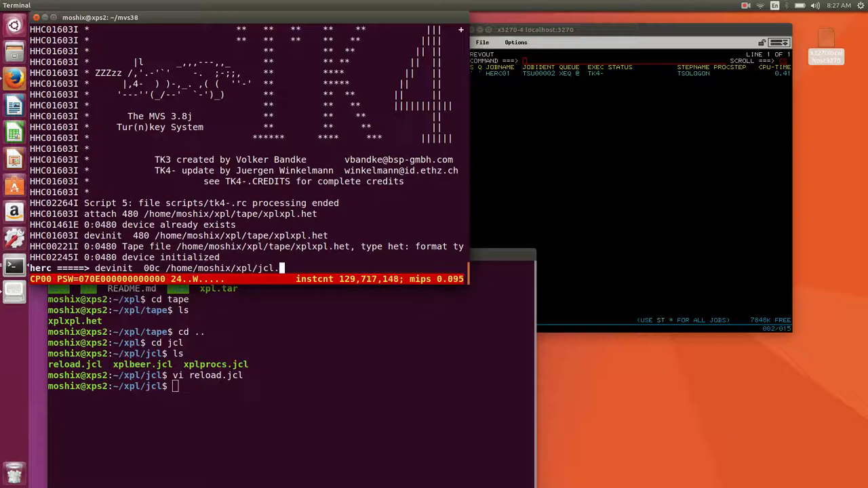
# Load reload.jcl into reader 00c, running the HERC01R IEBCOPY restore job.
pyautogui.press('Return')
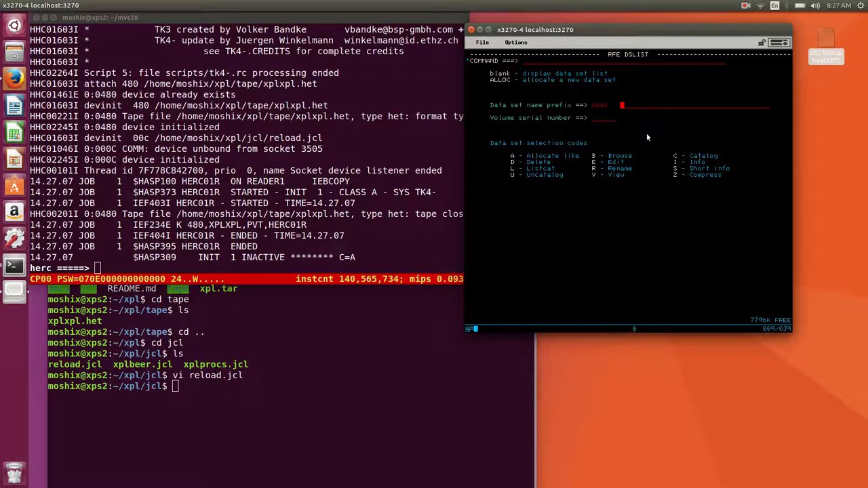
# Bring up the RFE data set list screen in x3270.
pyautogui.press('Return')
pyautogui.write('devinit  00c /home/moshix/xpl/jcl/xplpro')
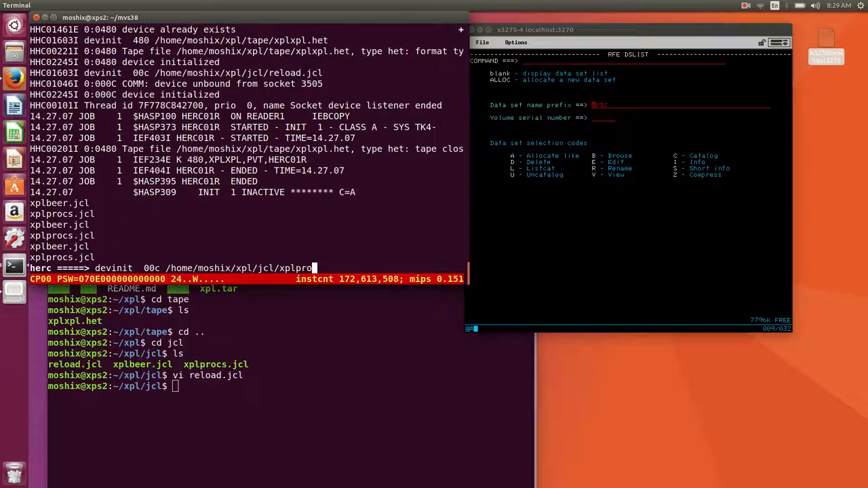
# Open xplprocs.jcl in vi from the jcl folder shell.
pyautogui.click(265, 257)
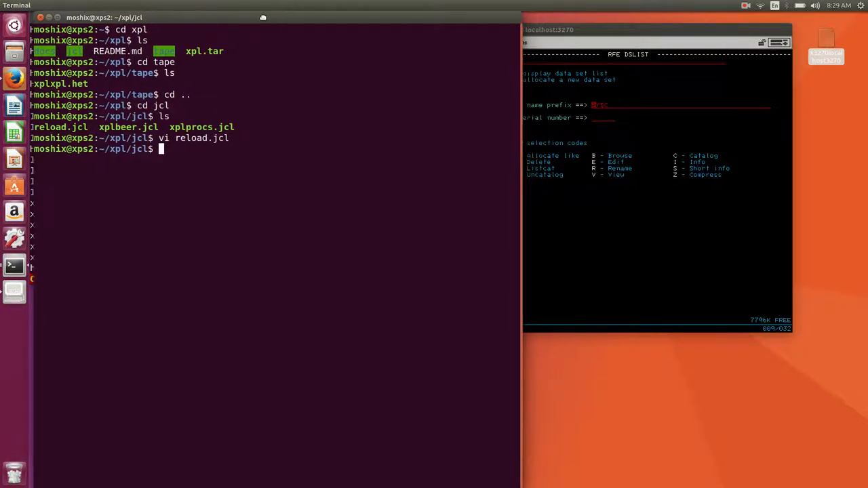
pyautogui.write('vi xplprocs.jcl')
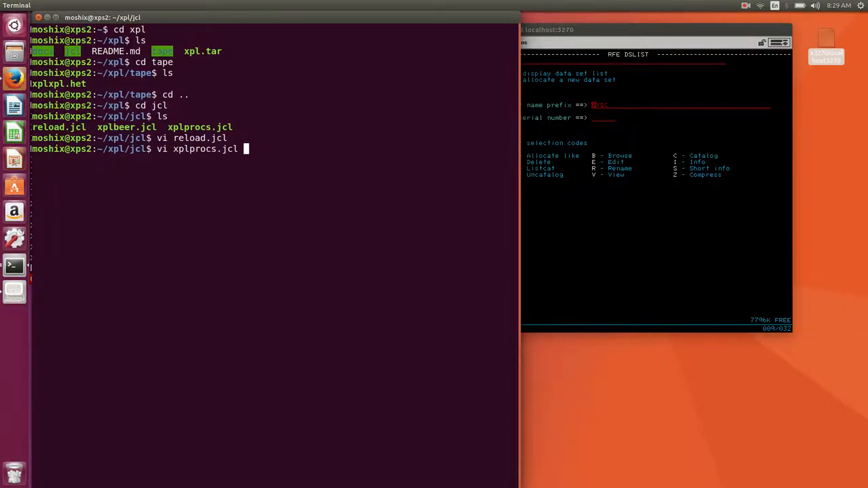
pyautogui.press('Return')
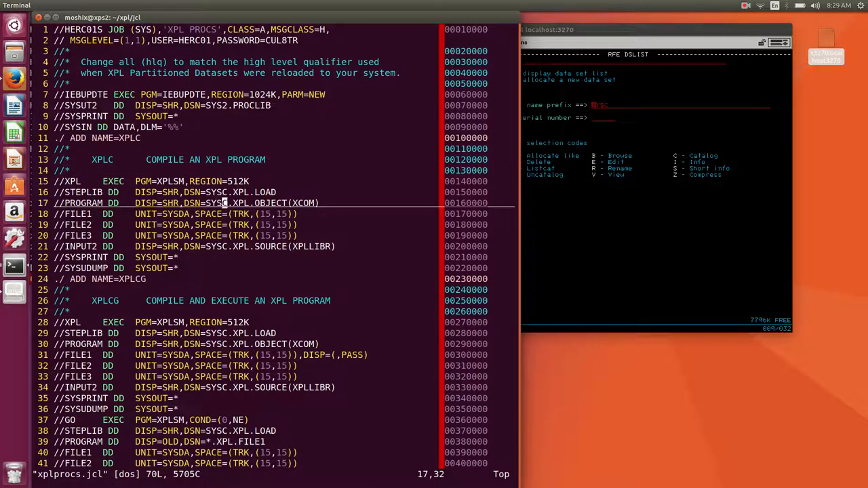
pyautogui.moveTo(225, 268)
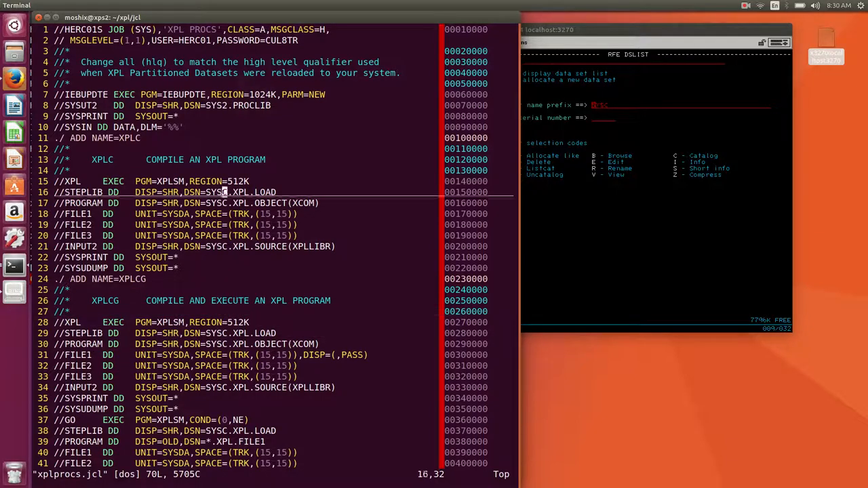
# Review the SYSC dataset lines of xplprocs.jcl and save it with :wq.
pyautogui.press('Up')
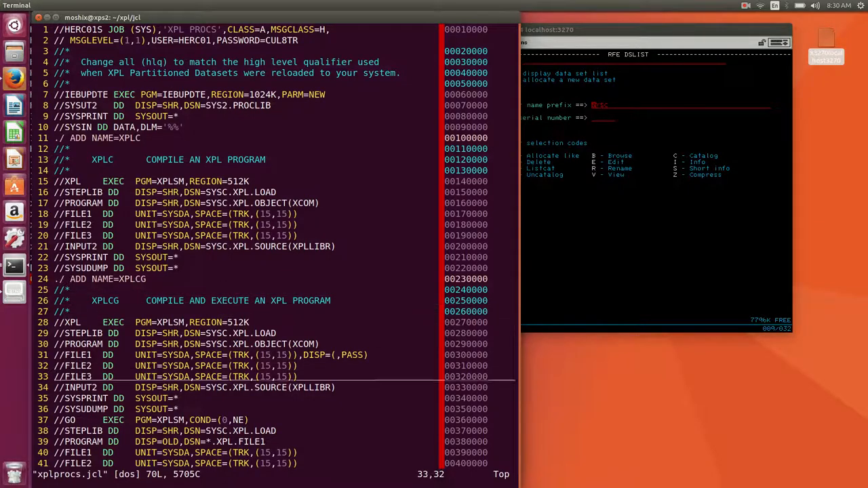
pyautogui.scroll(-3)
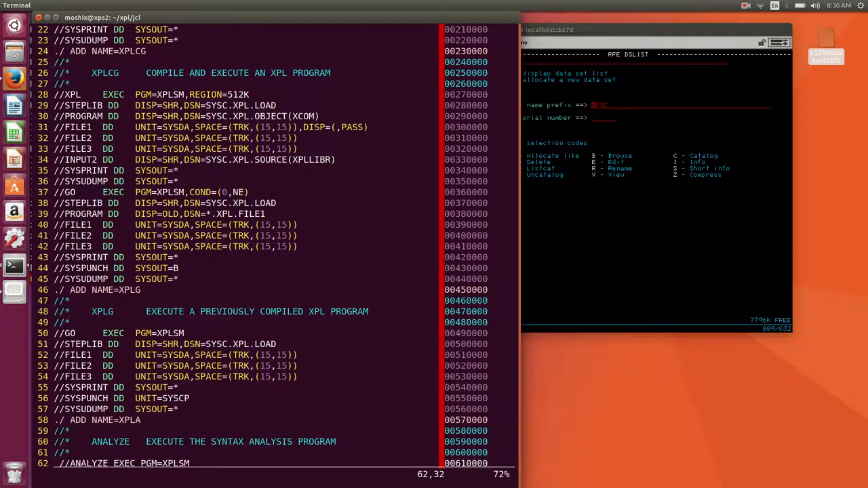
pyautogui.scroll(-3)
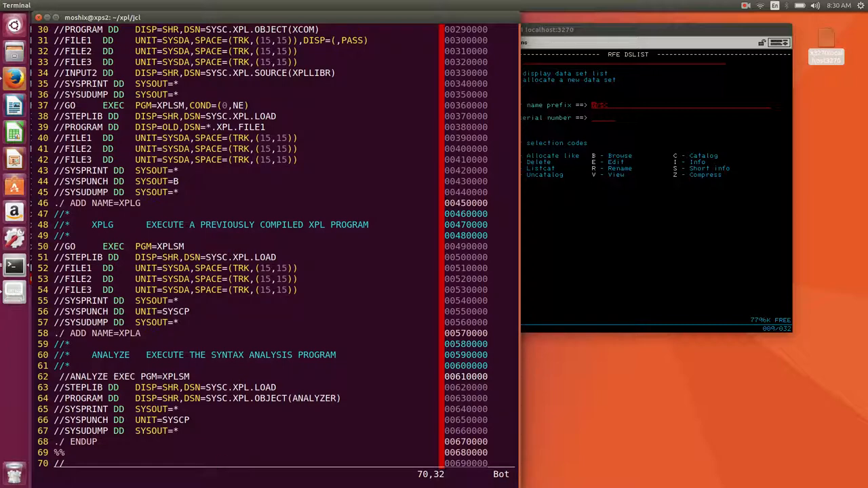
pyautogui.write(':wq')
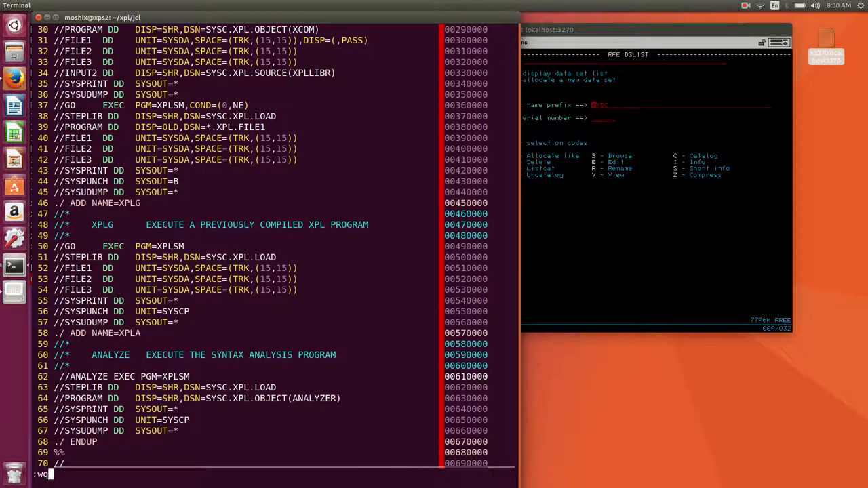
pyautogui.press('Return')
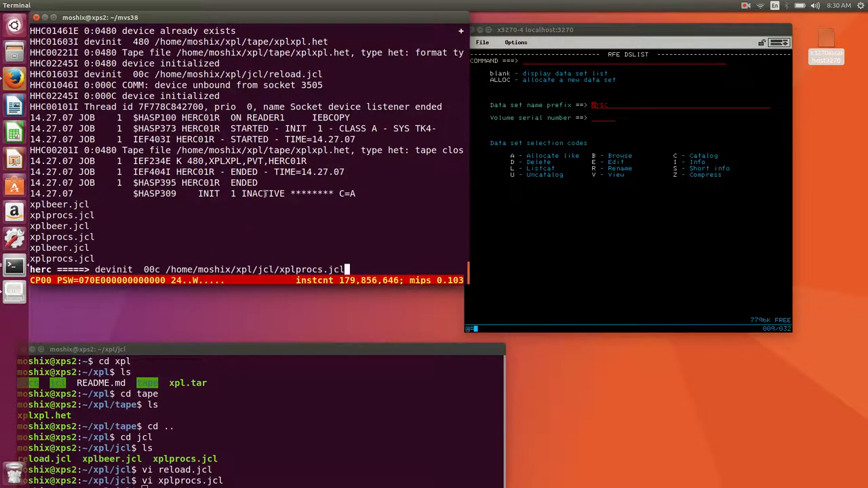
# Load xplprocs.jcl into reader 00c and scroll through the HERC01S job log.
pyautogui.press('Return')
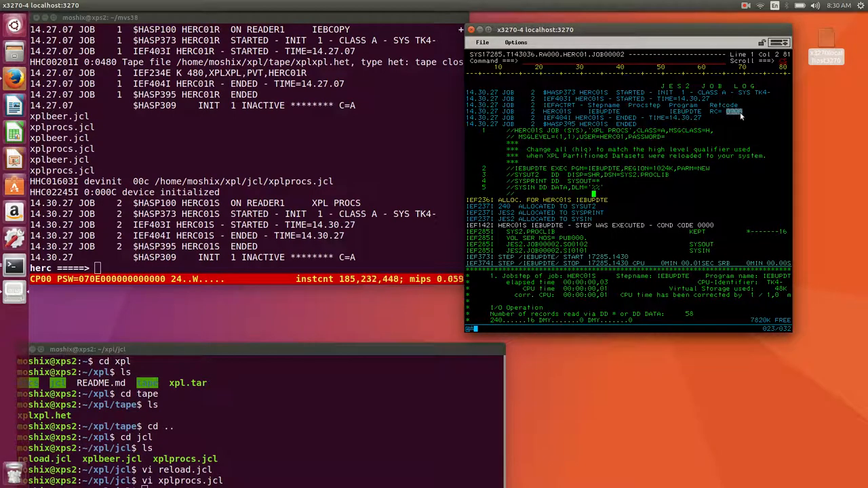
pyautogui.scroll(-3)
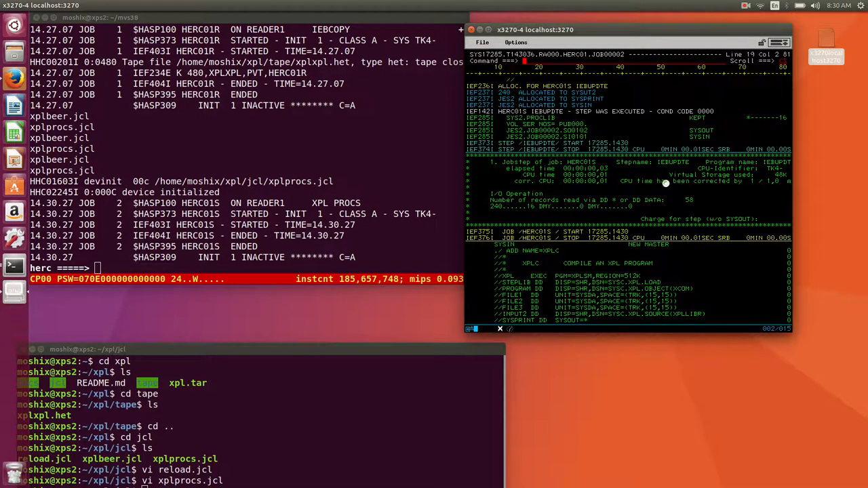
pyautogui.scroll(-3)
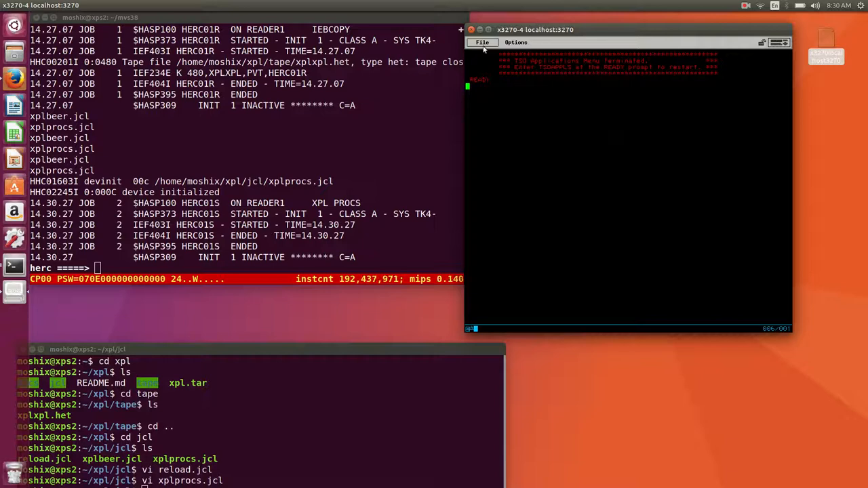
# Send local x/xpl/jcl/xplbeer.jcl to host dataset herc01.test.cntl(xplbeer).
pyautogui.click(482, 42)
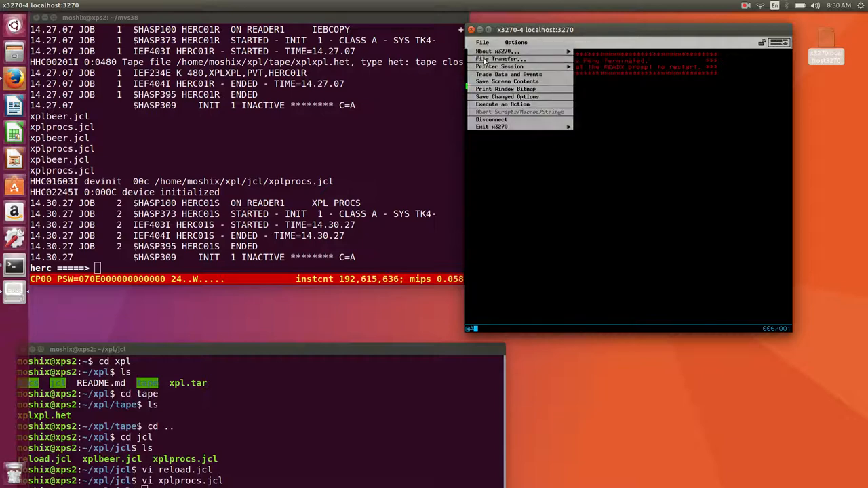
pyautogui.click(501, 59)
pyautogui.write('/home/mosh')
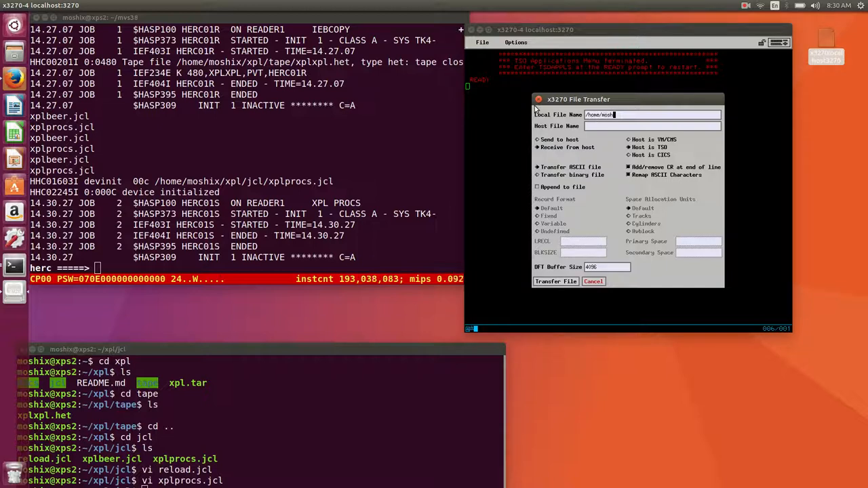
pyautogui.write('x/')
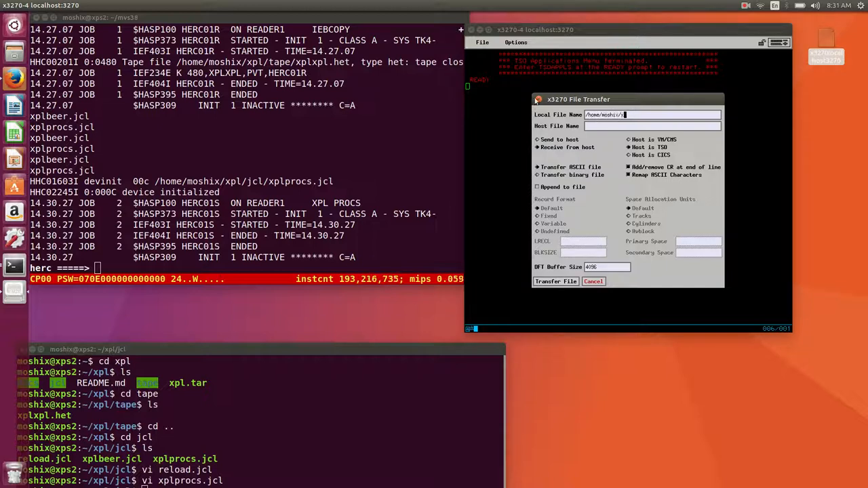
pyautogui.write('xpl/jcl')
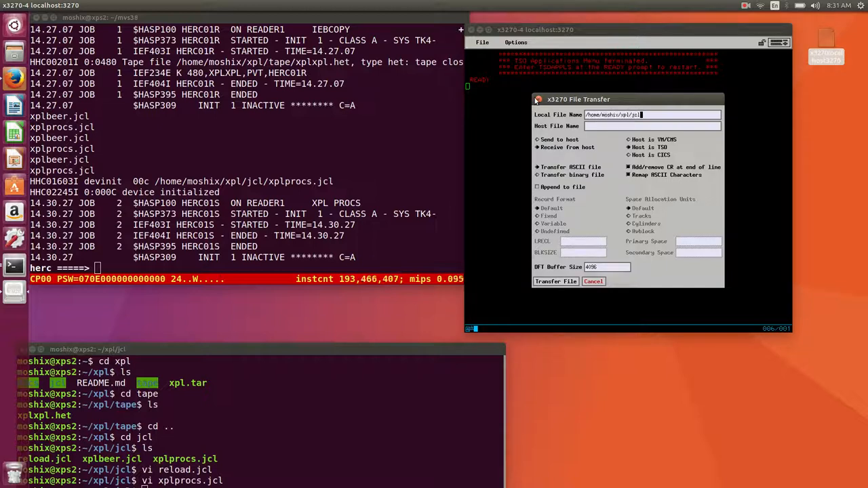
pyautogui.write('/')
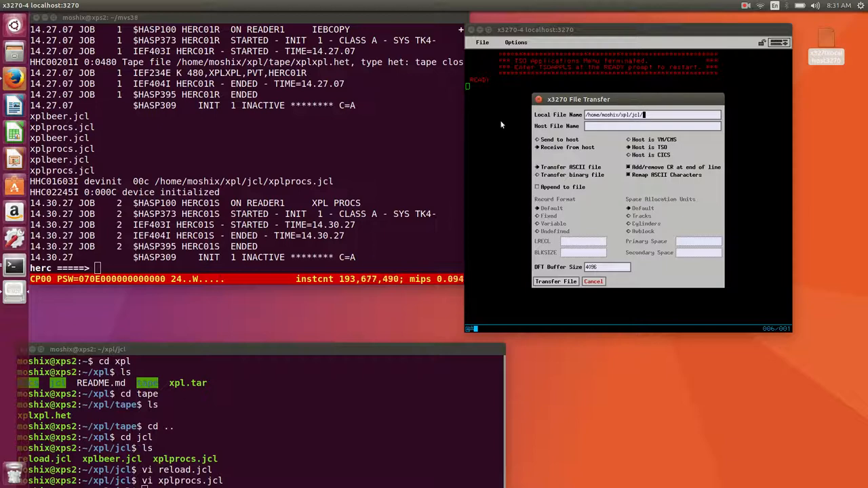
pyautogui.write('xplbeer')
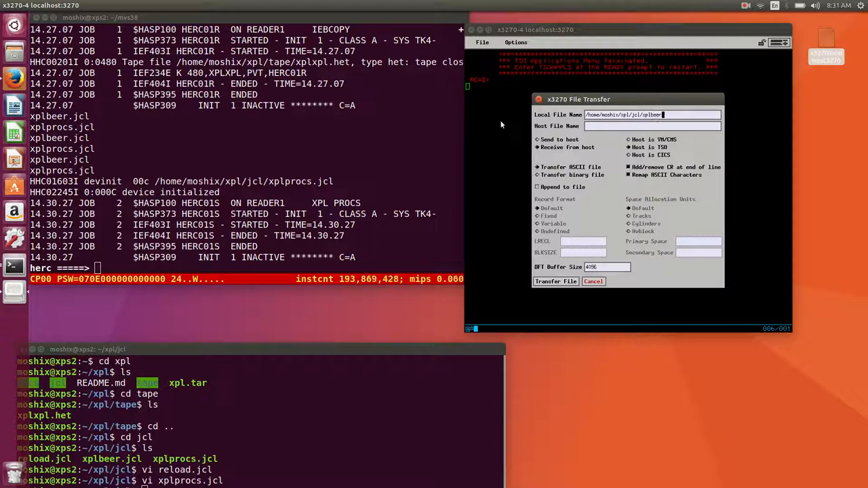
pyautogui.write('herc01.test.cntl(xpl')
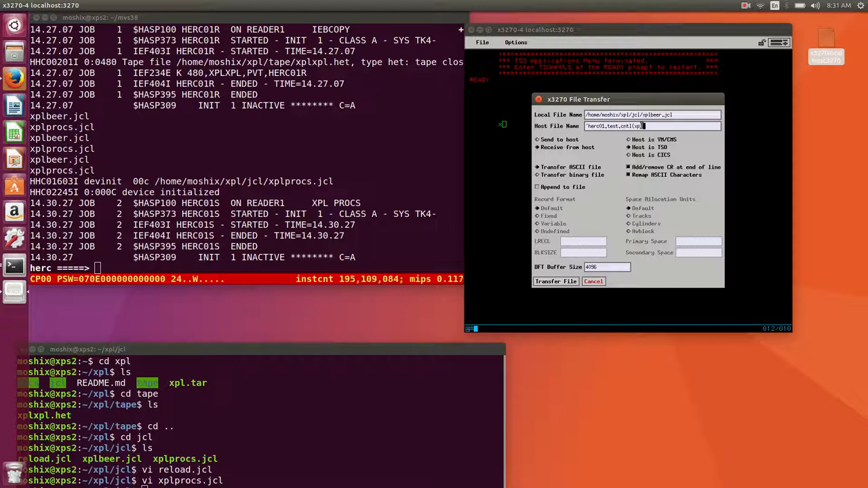
pyautogui.write("beer)'")
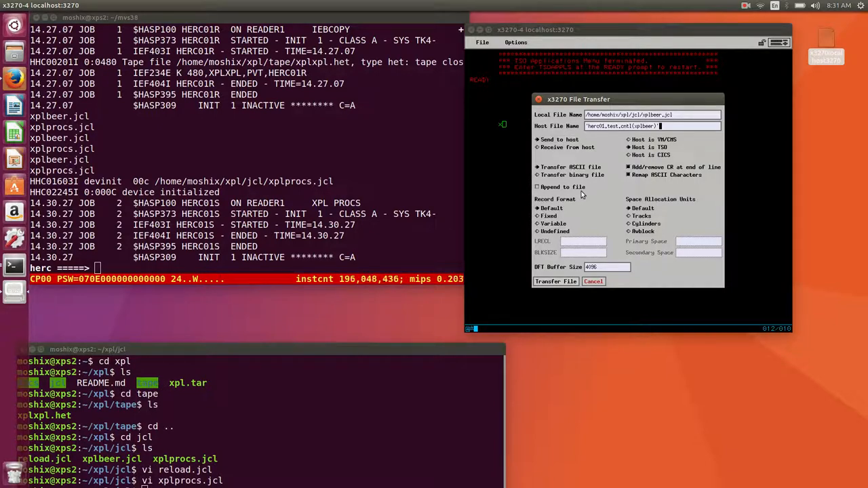
pyautogui.click(556, 281)
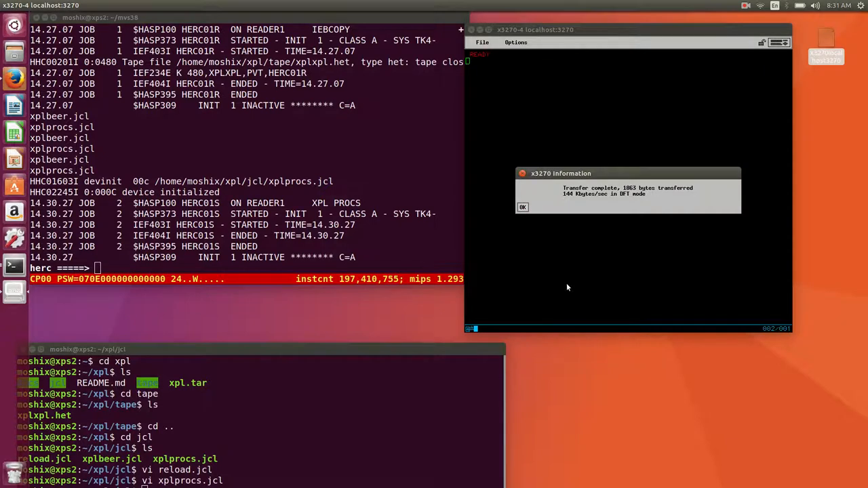
# Dismiss the transfer message and open HERC01.TEST.CNTL(XPLBEER) in REVEDIT.
pyautogui.click(522, 207)
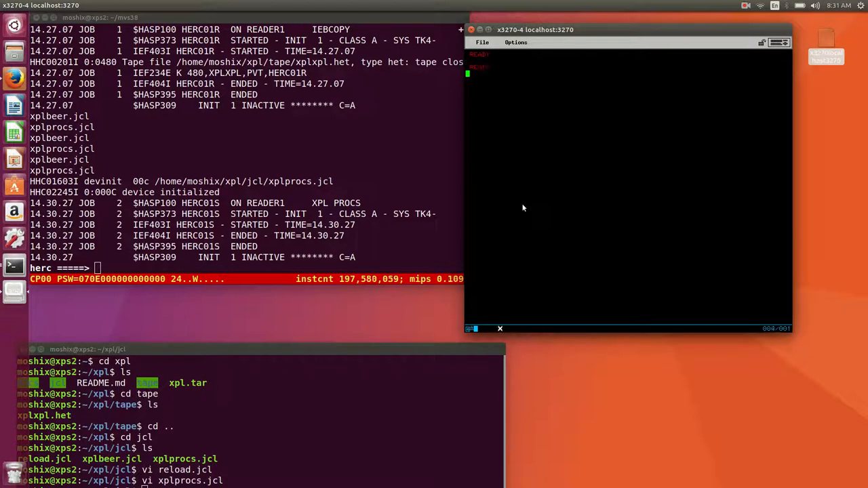
pyautogui.press('Return')
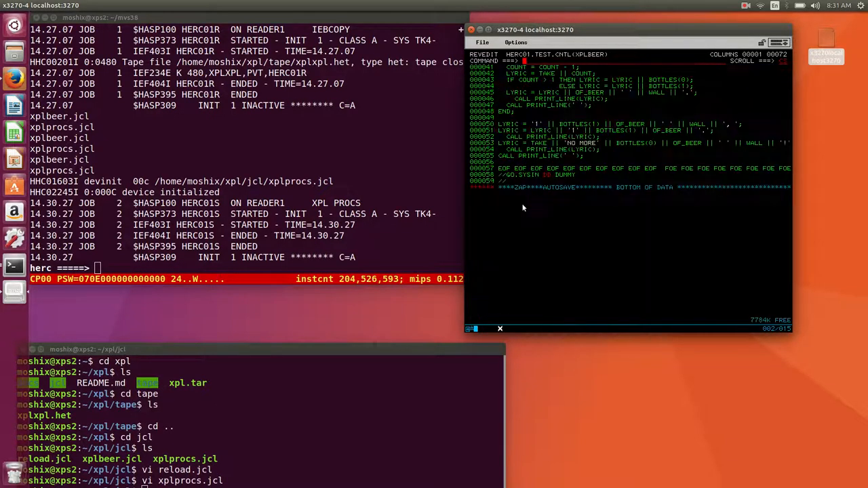
pyautogui.scroll(3)
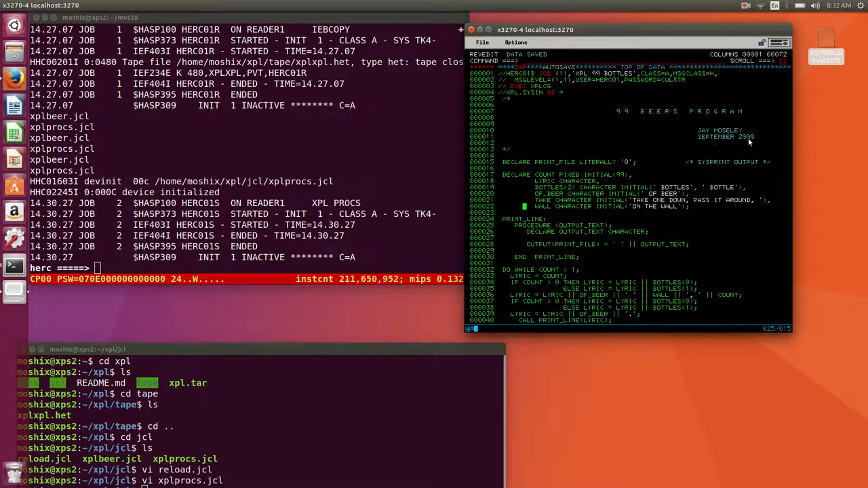
pyautogui.moveTo(608, 104)
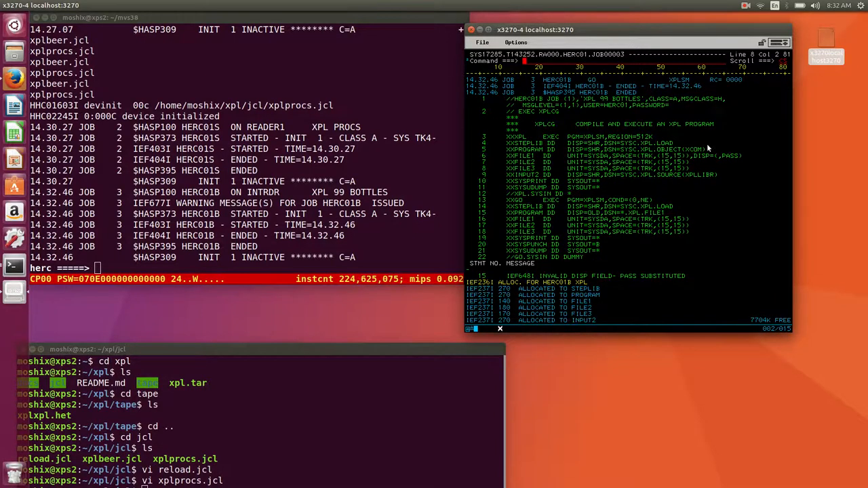
# Scroll the HERC01B output past the compile listing to the 99 bottles lyrics.
pyautogui.scroll(-3)
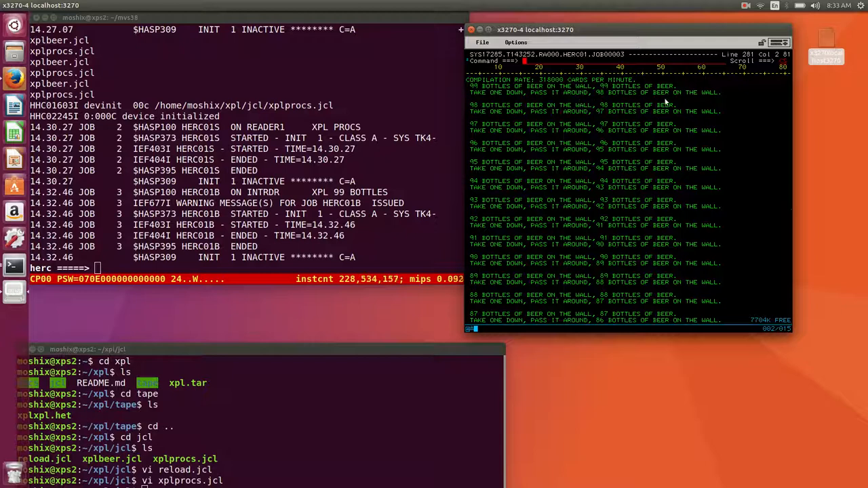
pyautogui.moveTo(552, 143)
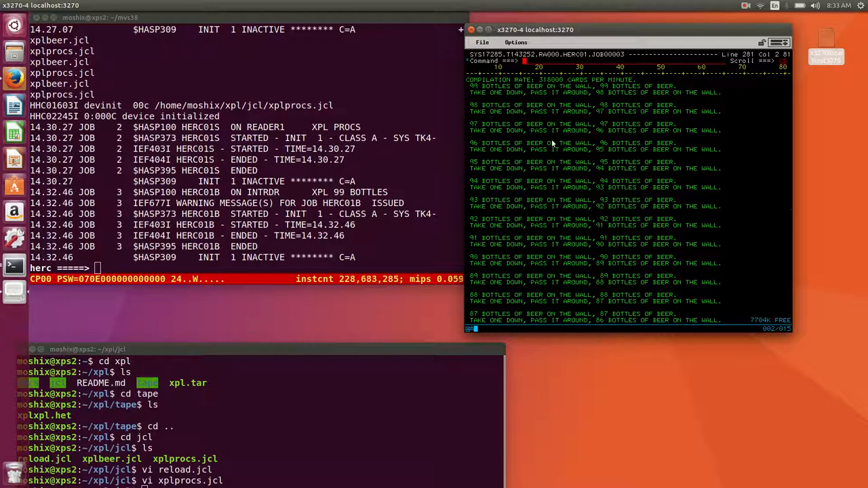